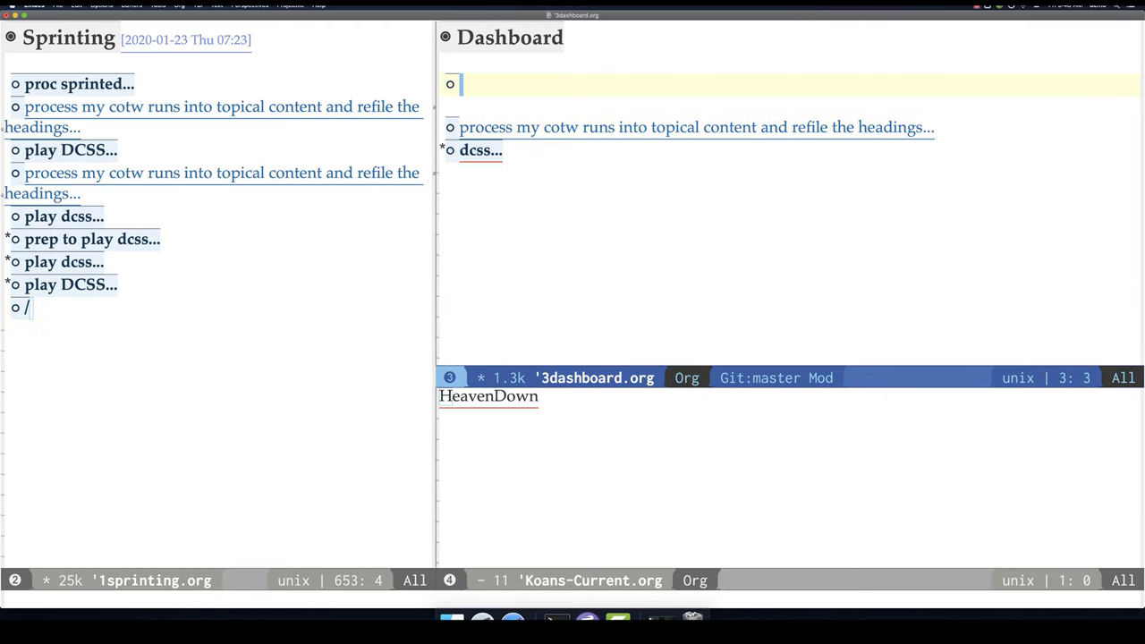
Name the dashboard heading 'proc sprinted' and note that the reset item needs to go inside the tree.
text(proc sprinted)
text(- [ ] (org-reset-checkbox-state-subtree)
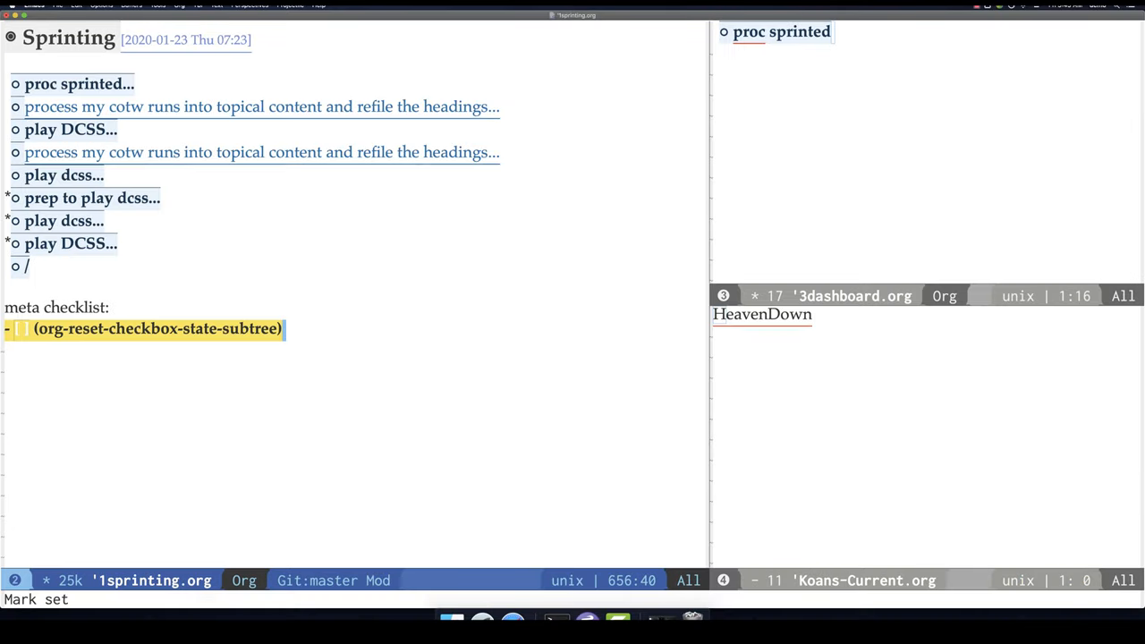
text(needs to go insie)
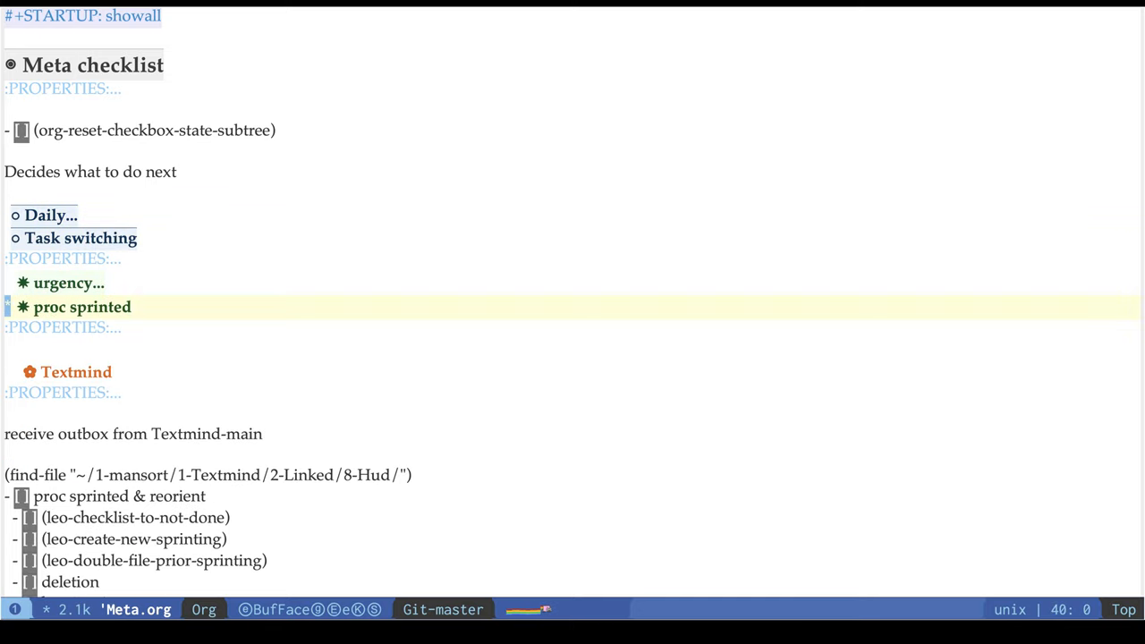
Scroll through Meta.org's proc sprinted & reorient checklist.
scroll(down, 3)
text('m)
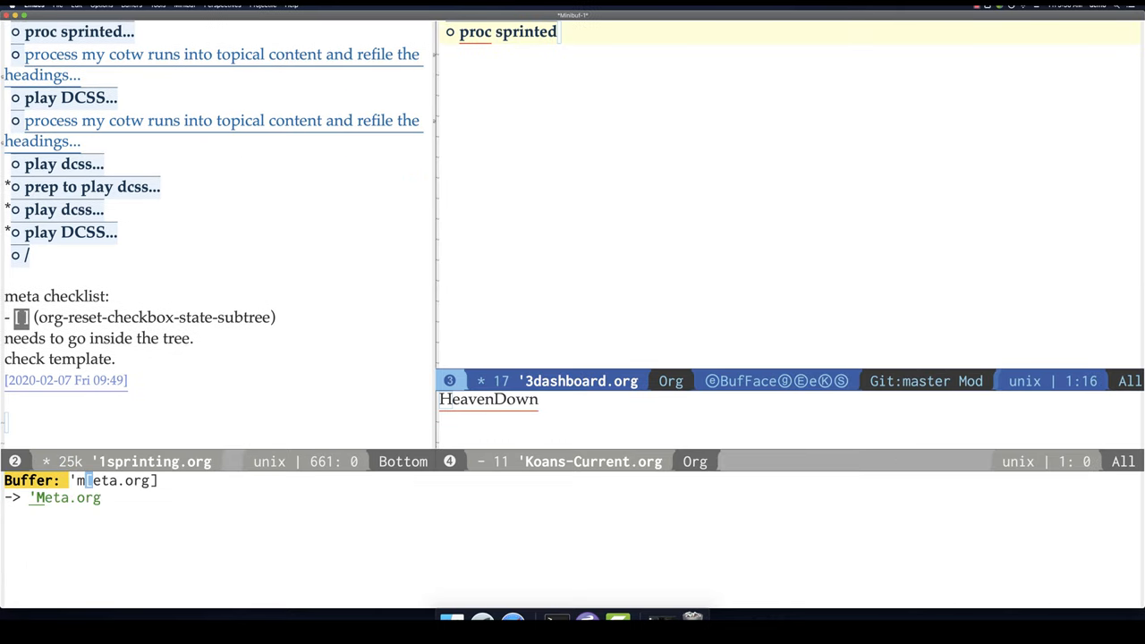
Move the (leo-checklist-to-not-done) line from Meta.org under 'remove obsolete' in 1sprinting.org.
key(Return)
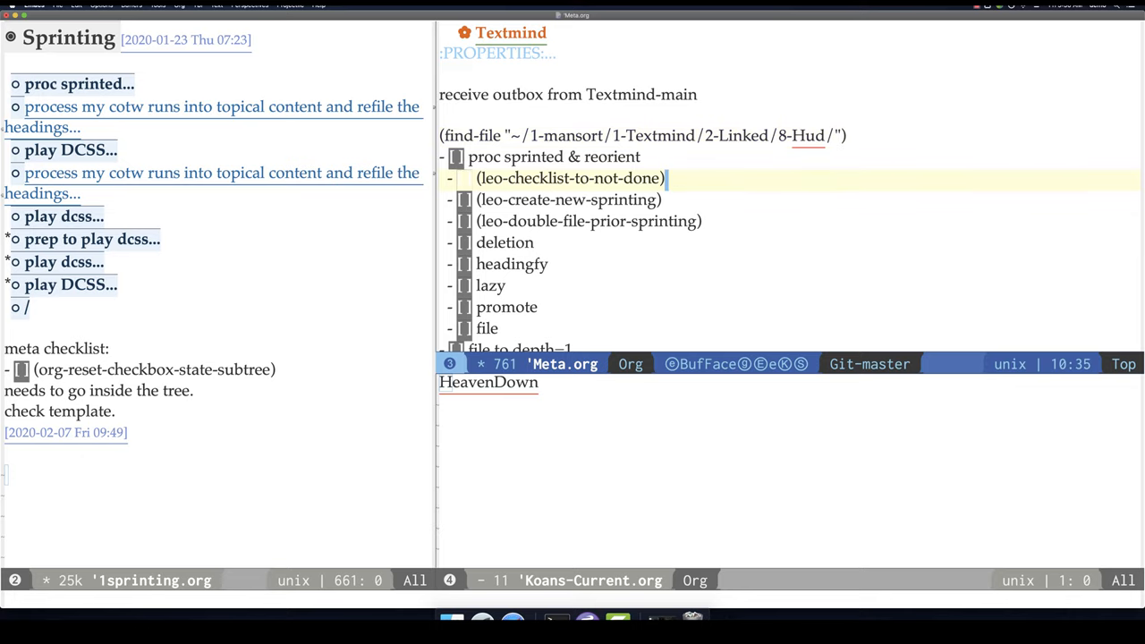
scroll(down, 3)
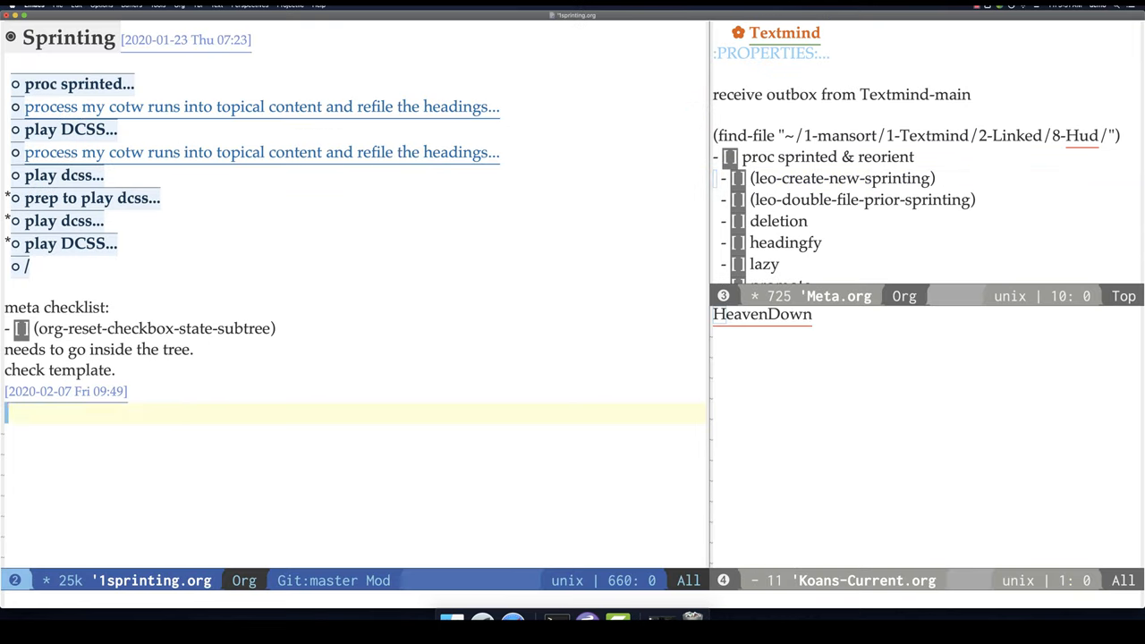
text(remove obsolete)
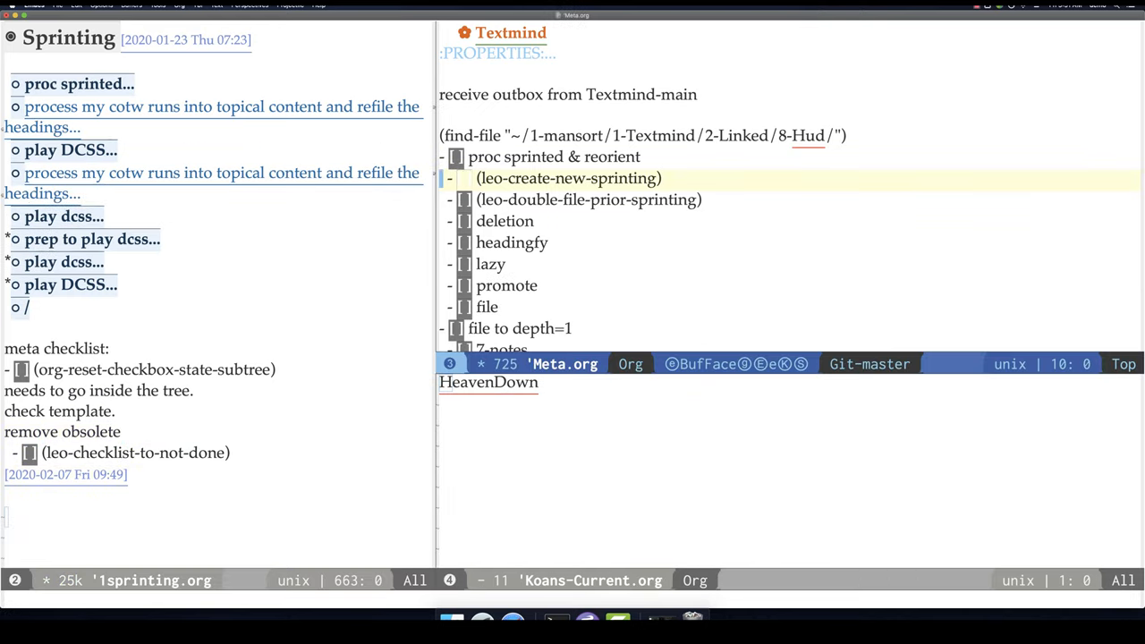
scroll(down, 3)
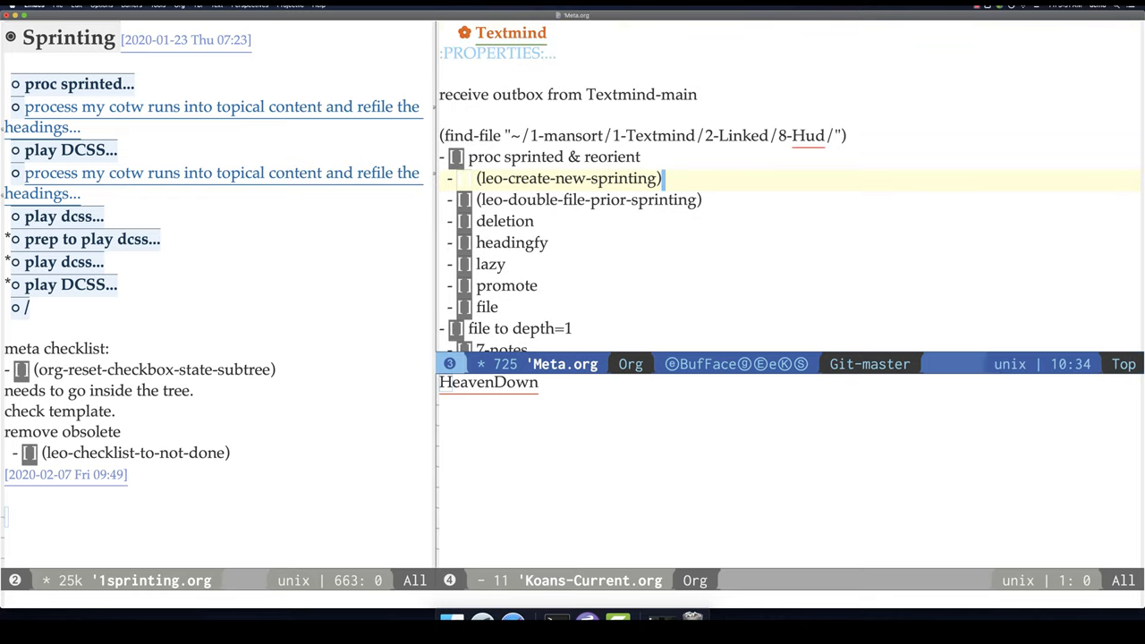
scroll(down, 3)
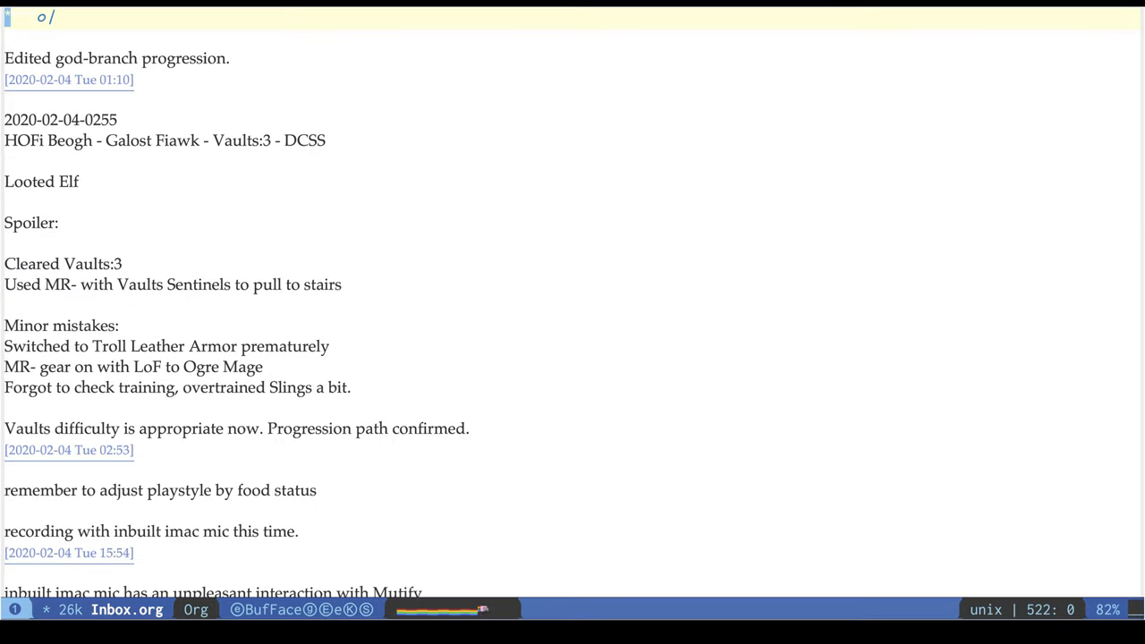
Review the folded Inbox.org top-level headings and save the file.
scroll(down, 3)
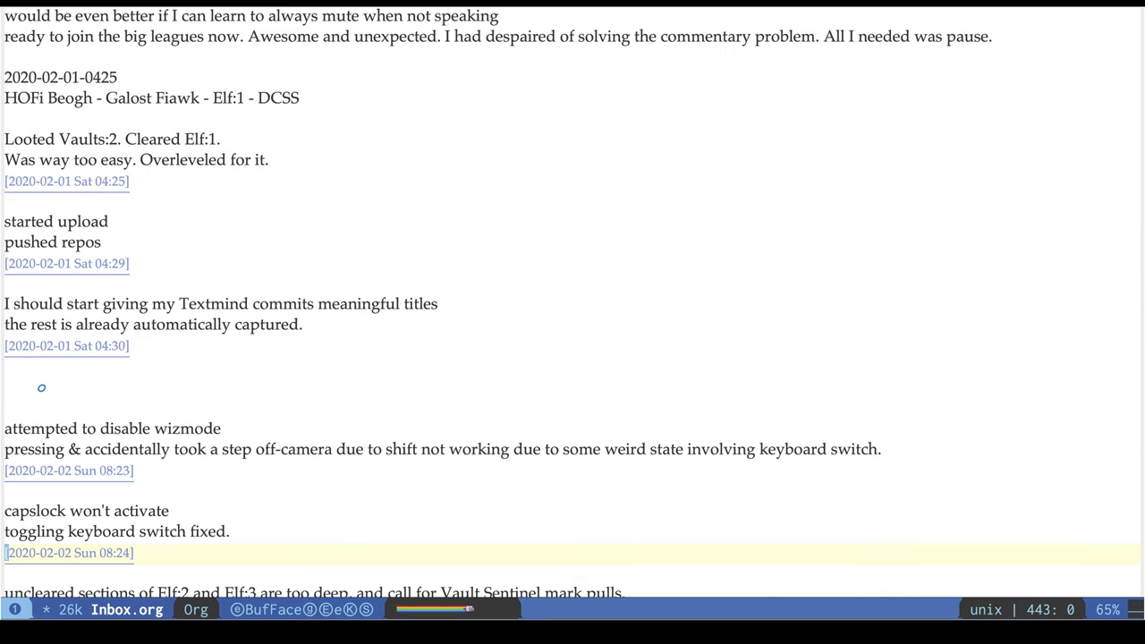
scroll(down, 3)
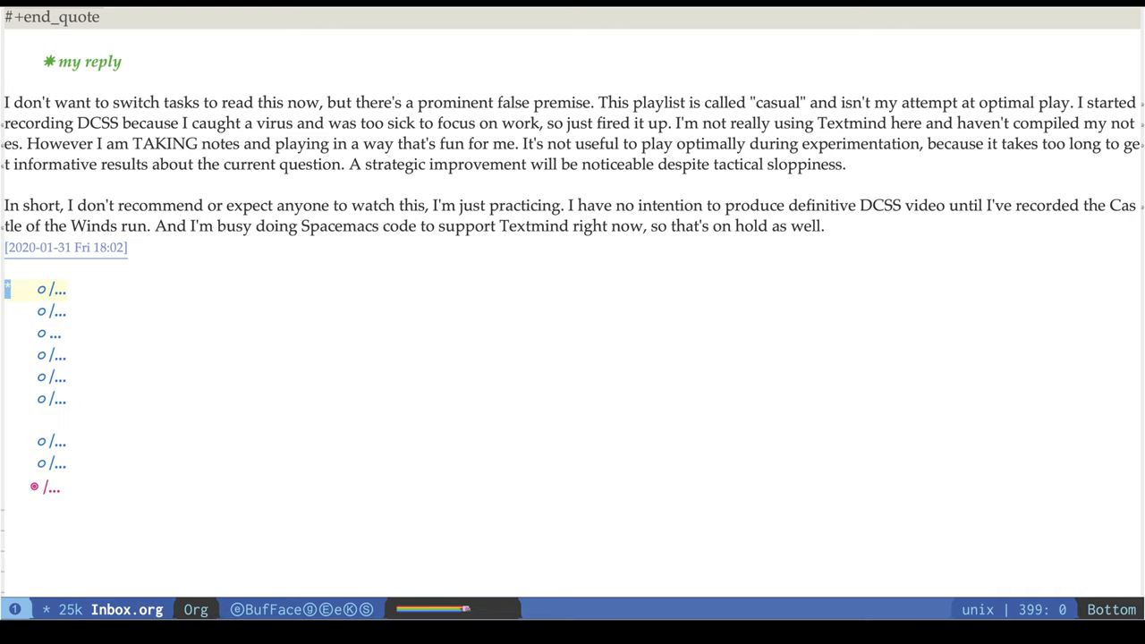
scroll(up, 3)
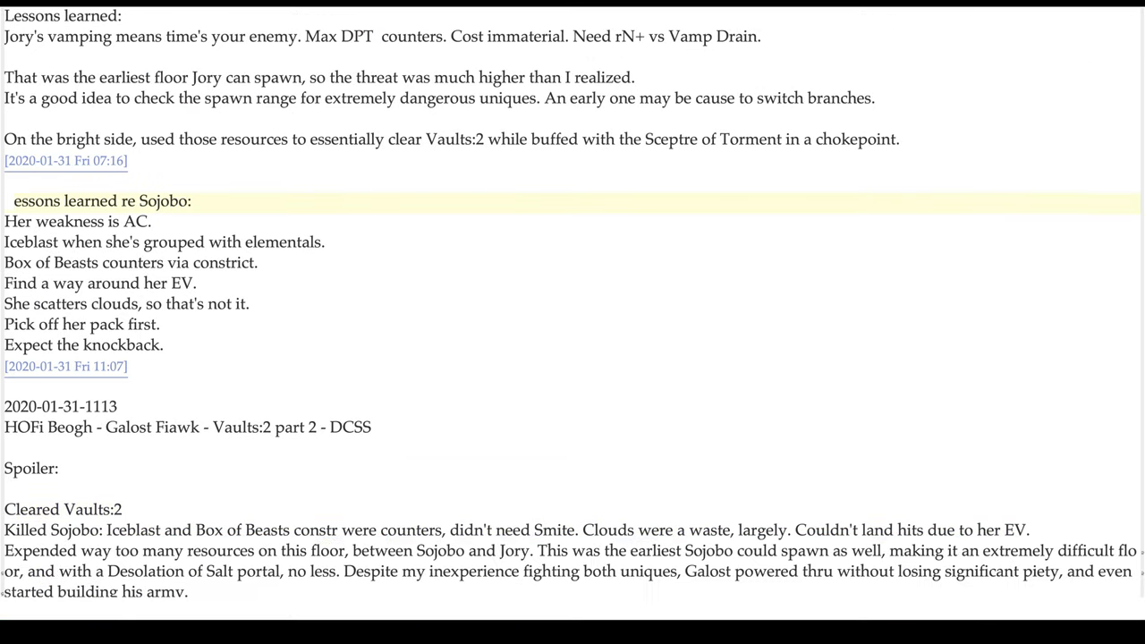
scroll(up, 3)
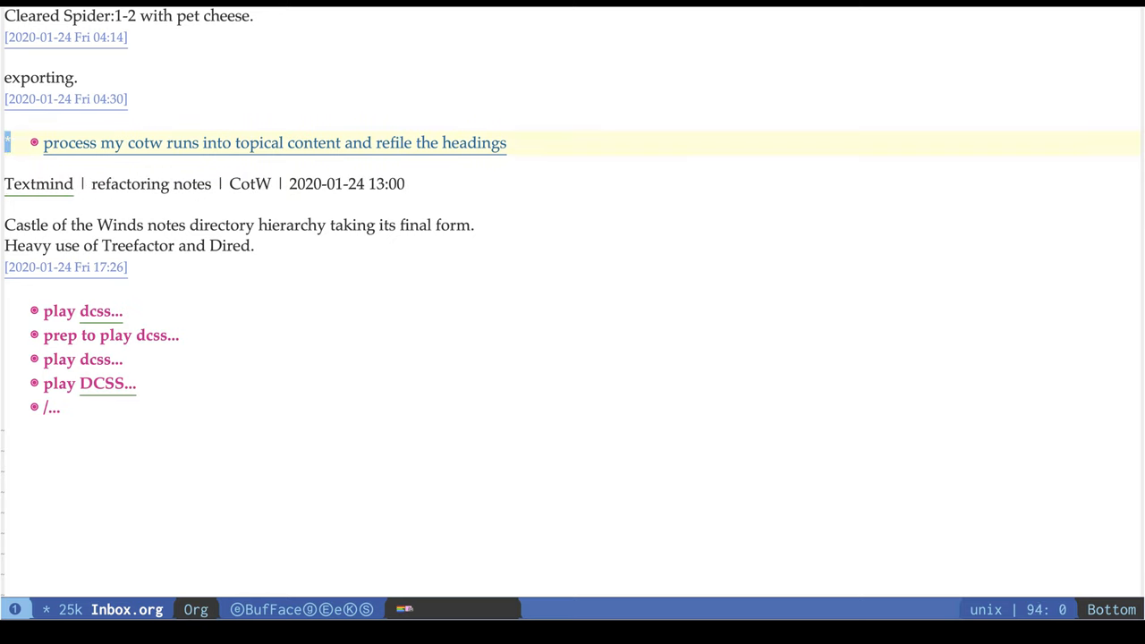
scroll(down, 3)
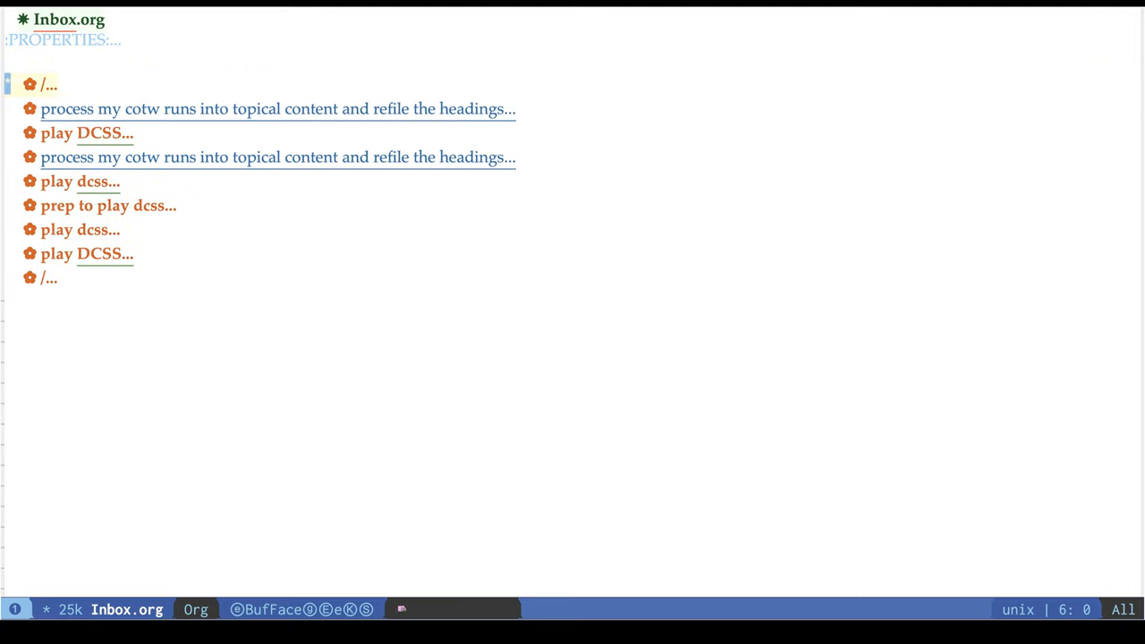
key(ctrl+x ctrl+s)
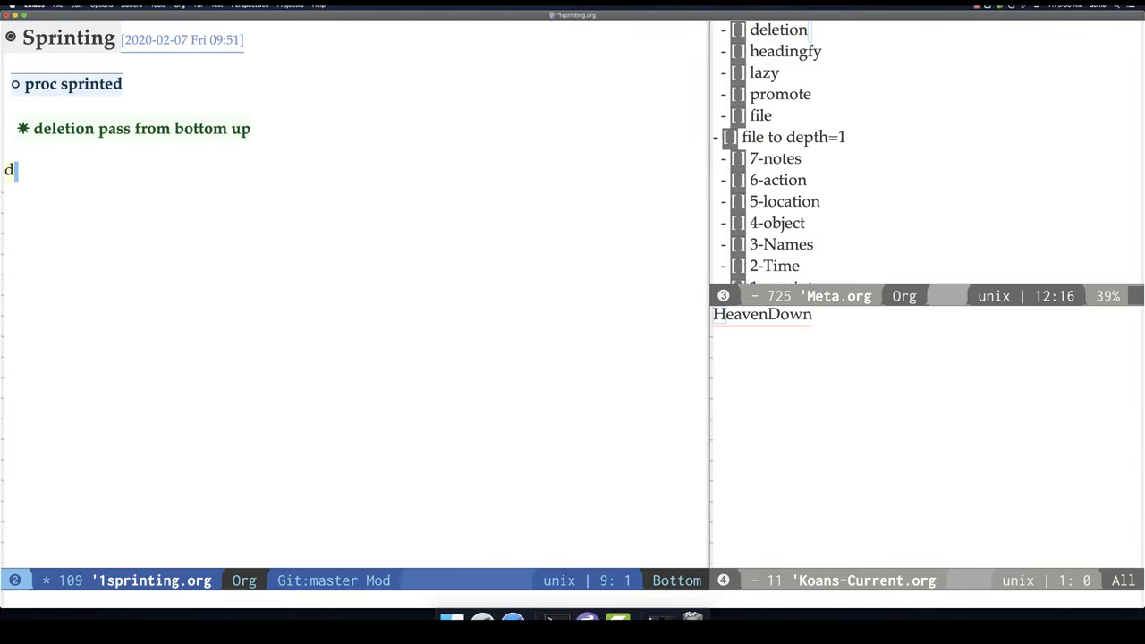
Type 'one OH' on a new line below the deletion pass from bottom up note.
text(one OH)
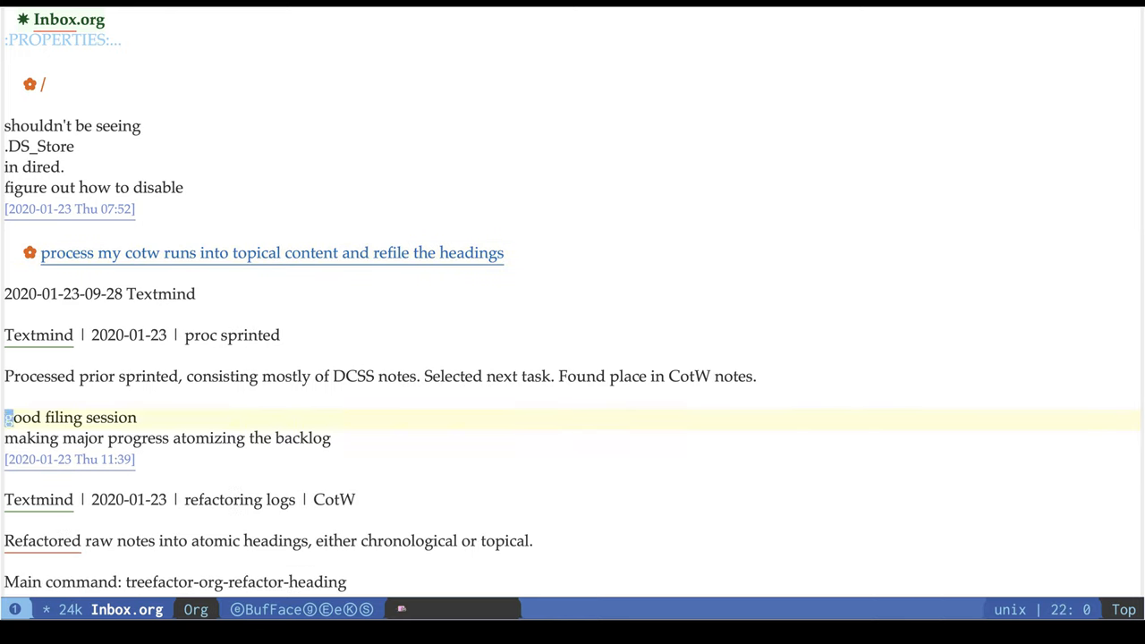
Scroll Inbox.org through the DCSS play notes to the February Elf:1 entry.
scroll(down, 3)
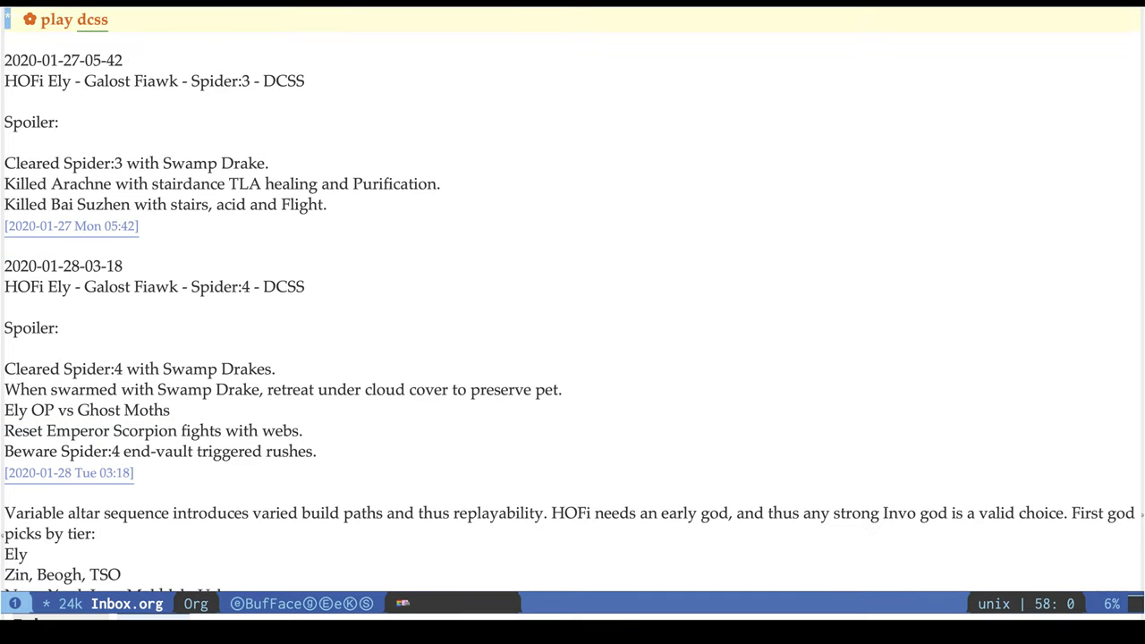
scroll(down, 3)
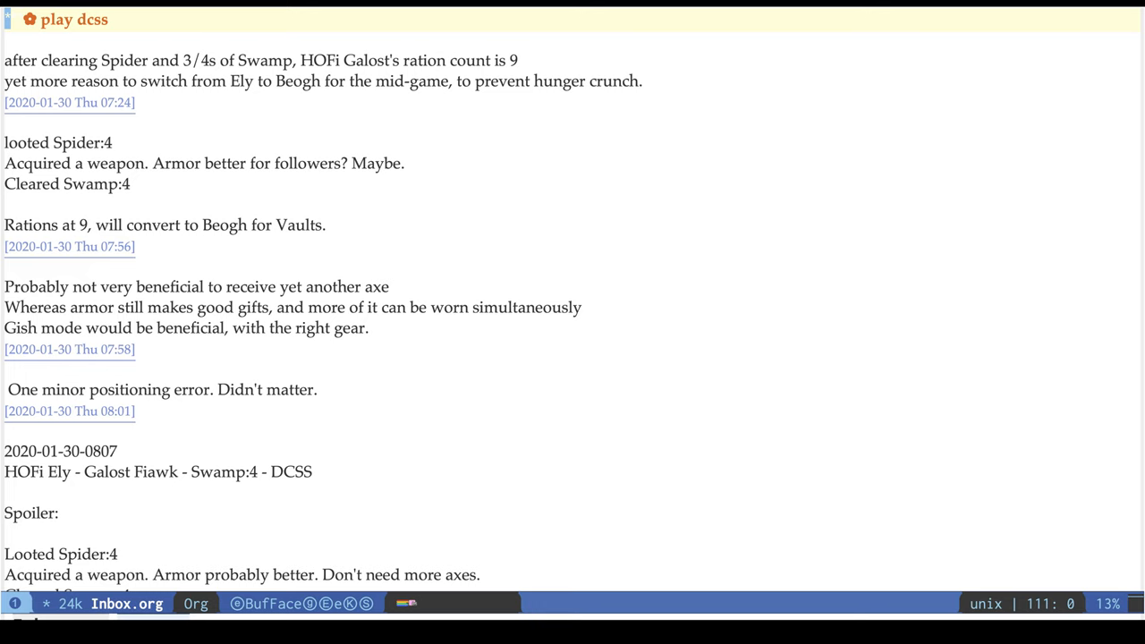
scroll(down, 3)
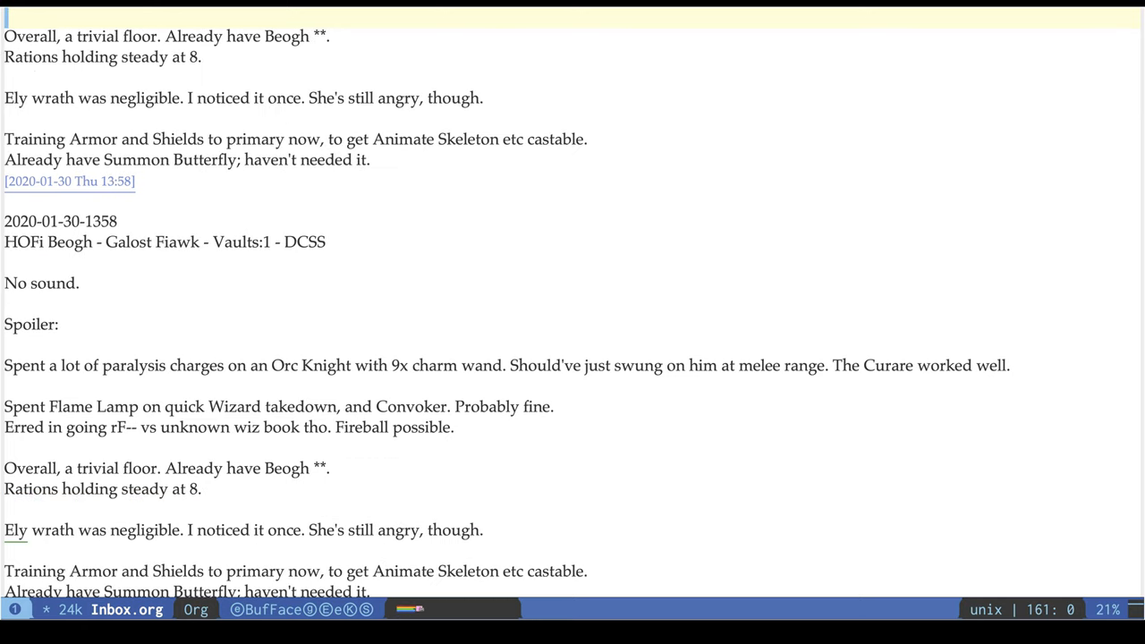
scroll(down, 3)
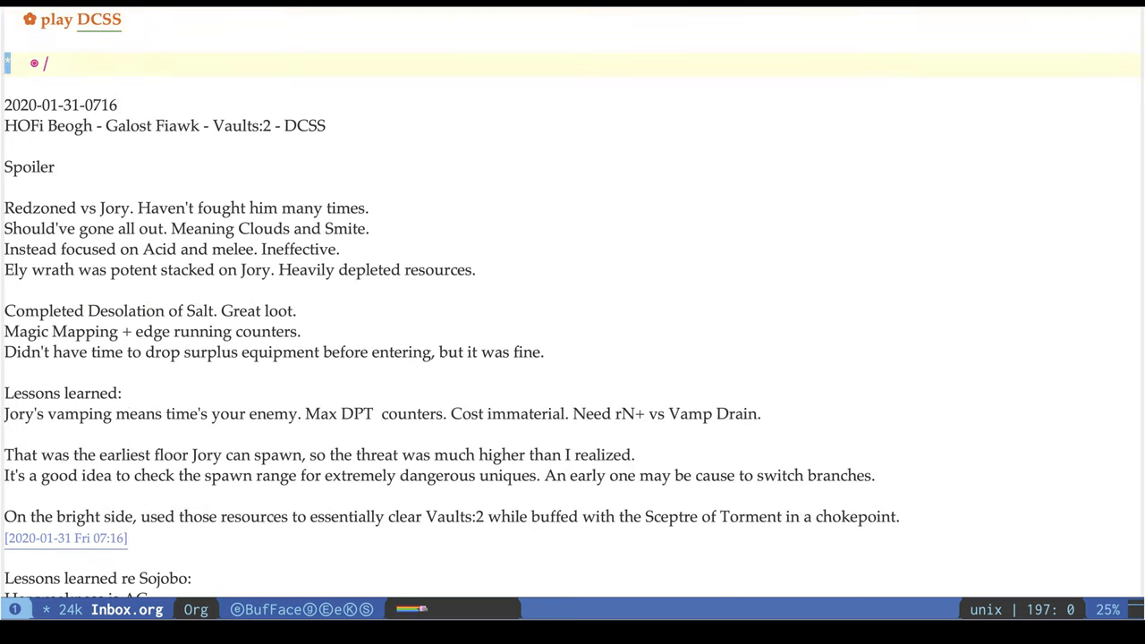
scroll(down, 3)
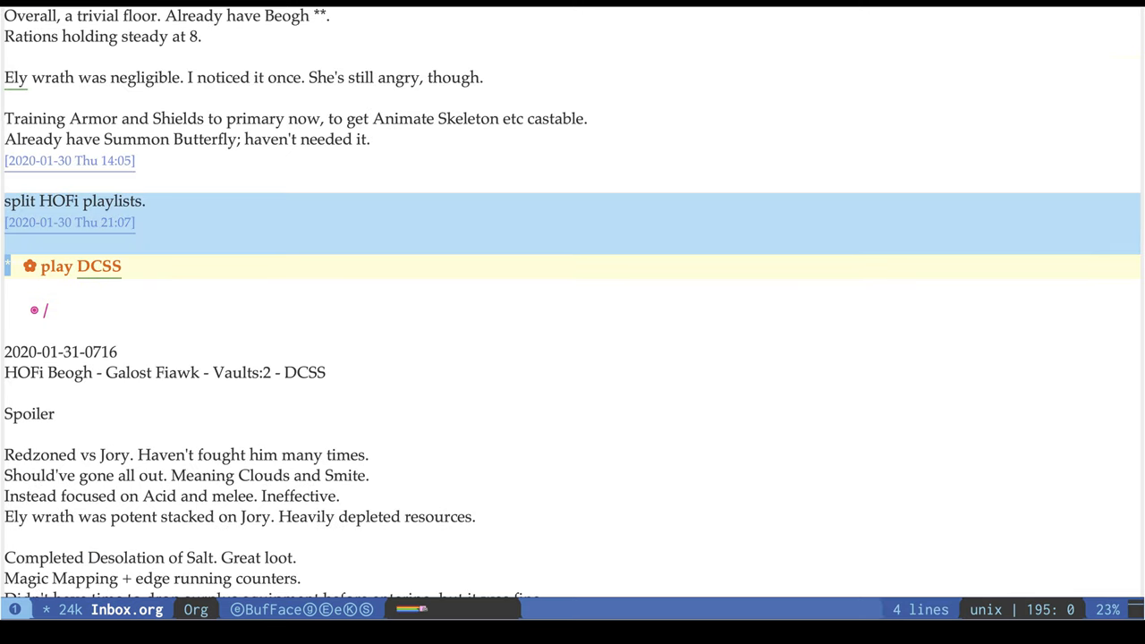
scroll(down, 3)
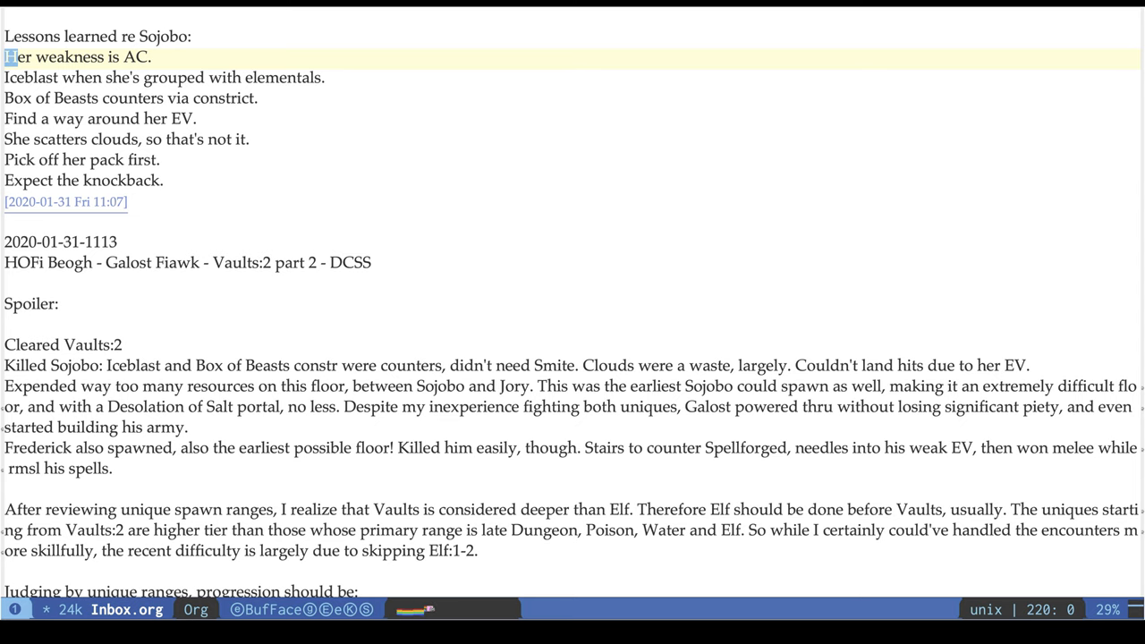
scroll(down, 3)
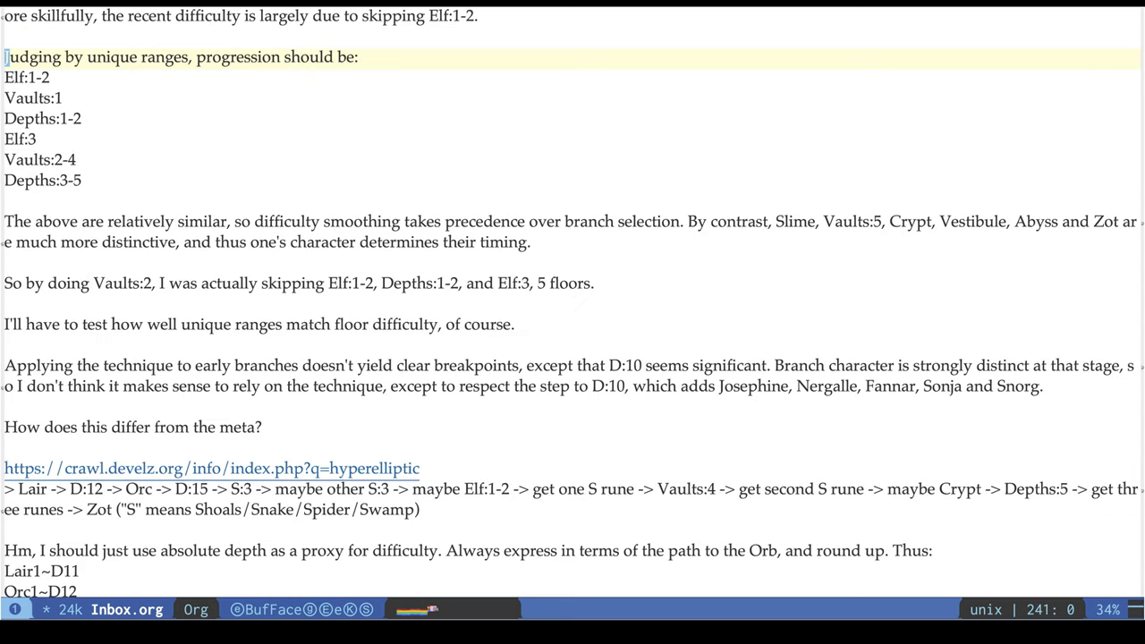
scroll(down, 3)
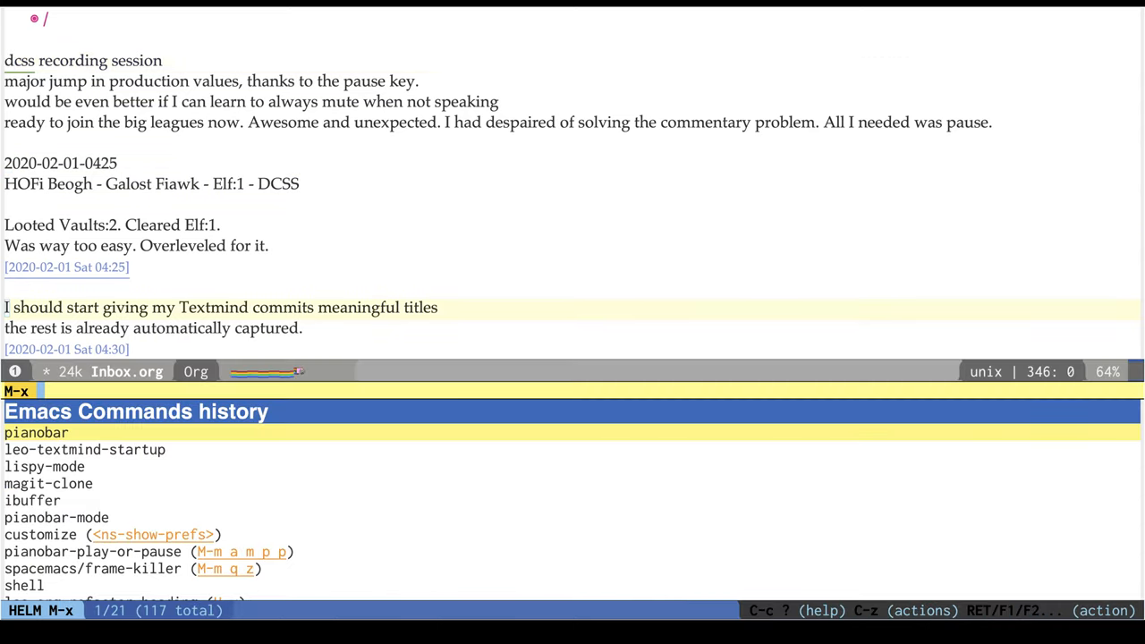
Insert divider headings with leo-org-insert-heading-divider while reading down to Galost Fiawk's quit.
text(insert head)
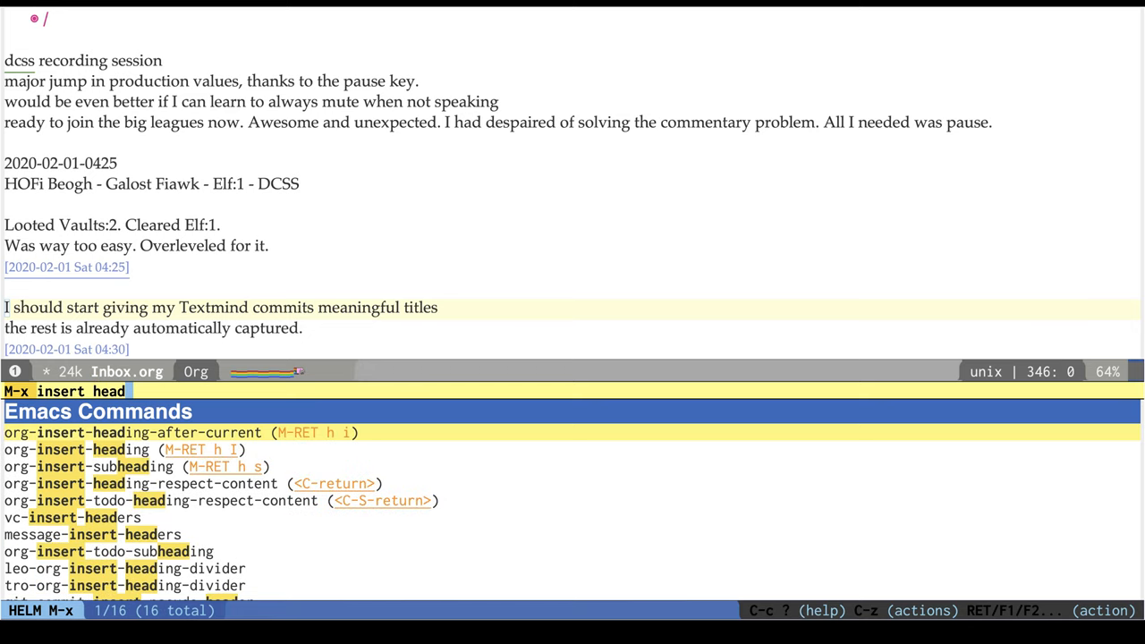
text(leo)
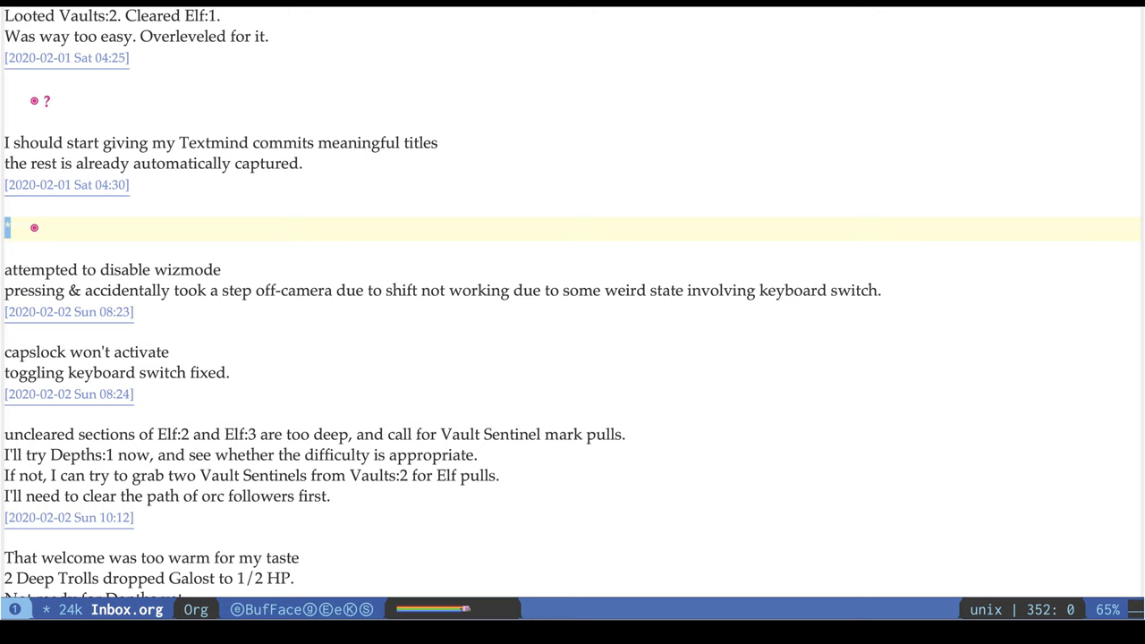
scroll(down, 3)
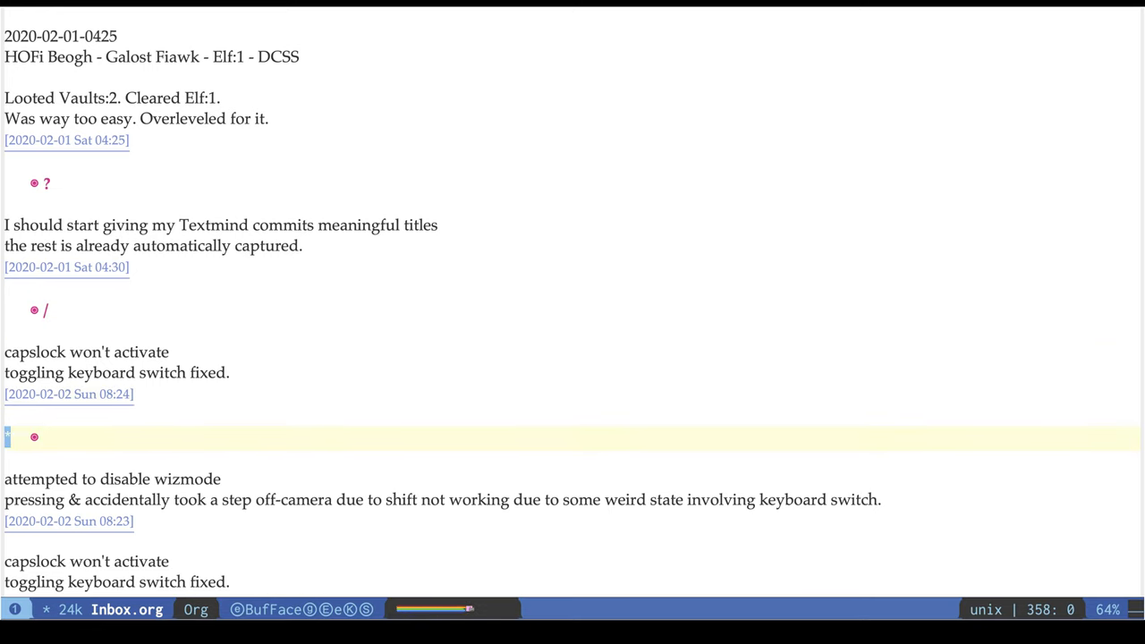
scroll(down, 3)
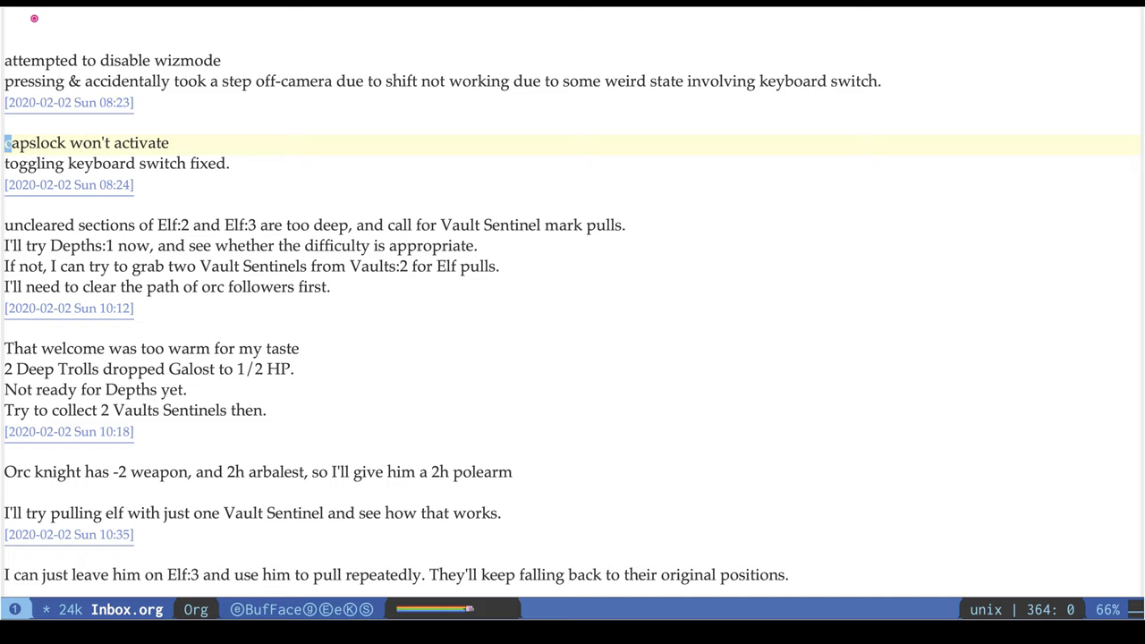
text([ref)
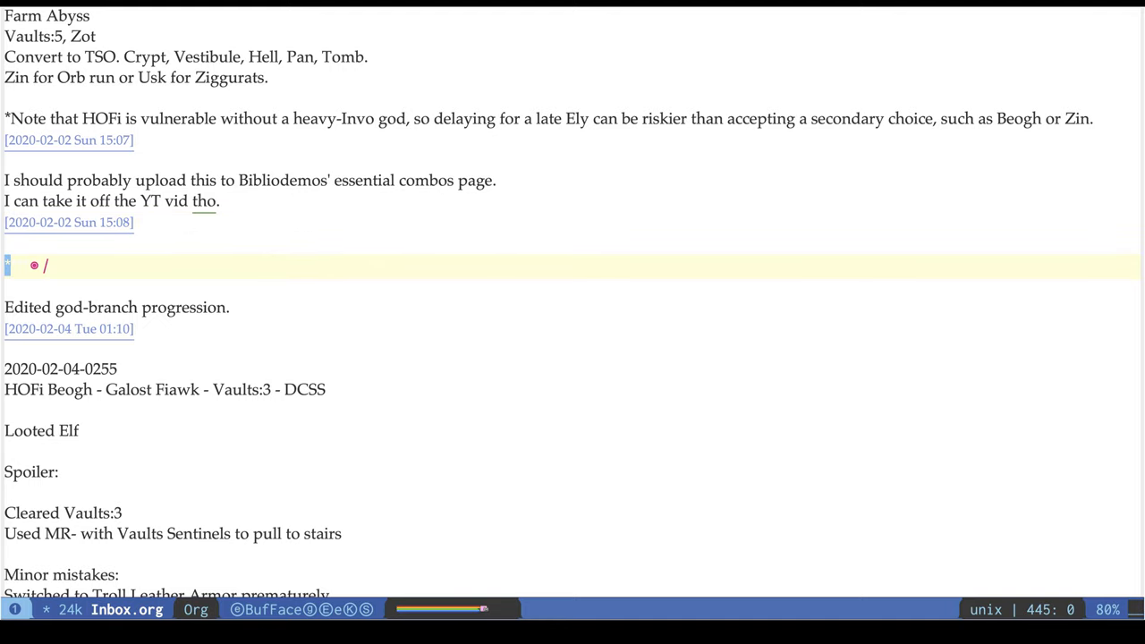
scroll(down, 3)
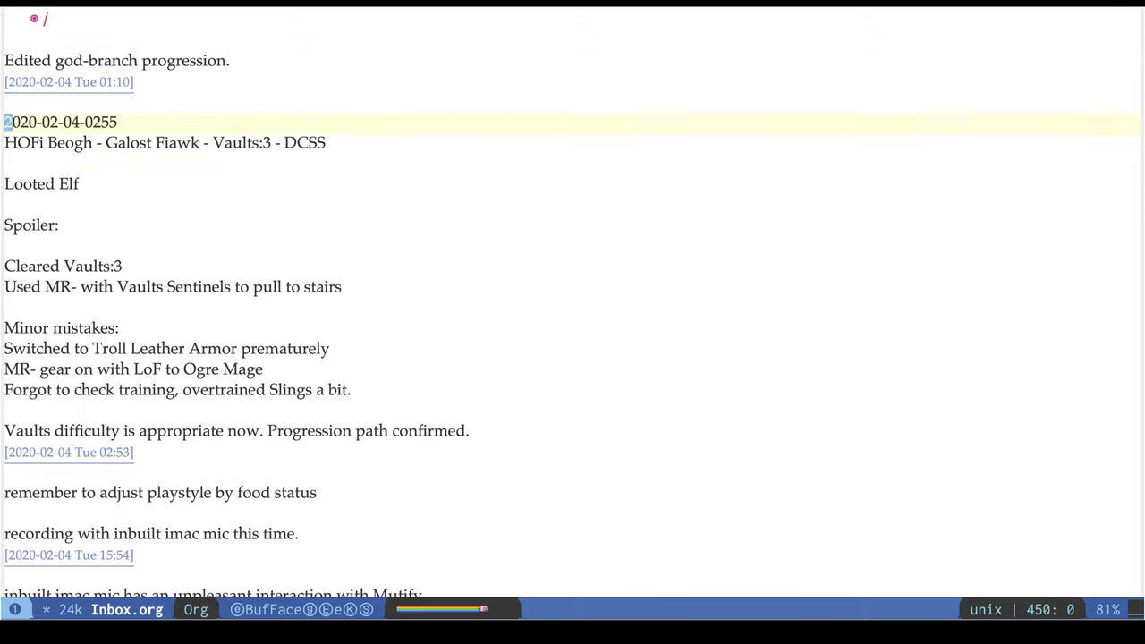
scroll(down, 3)
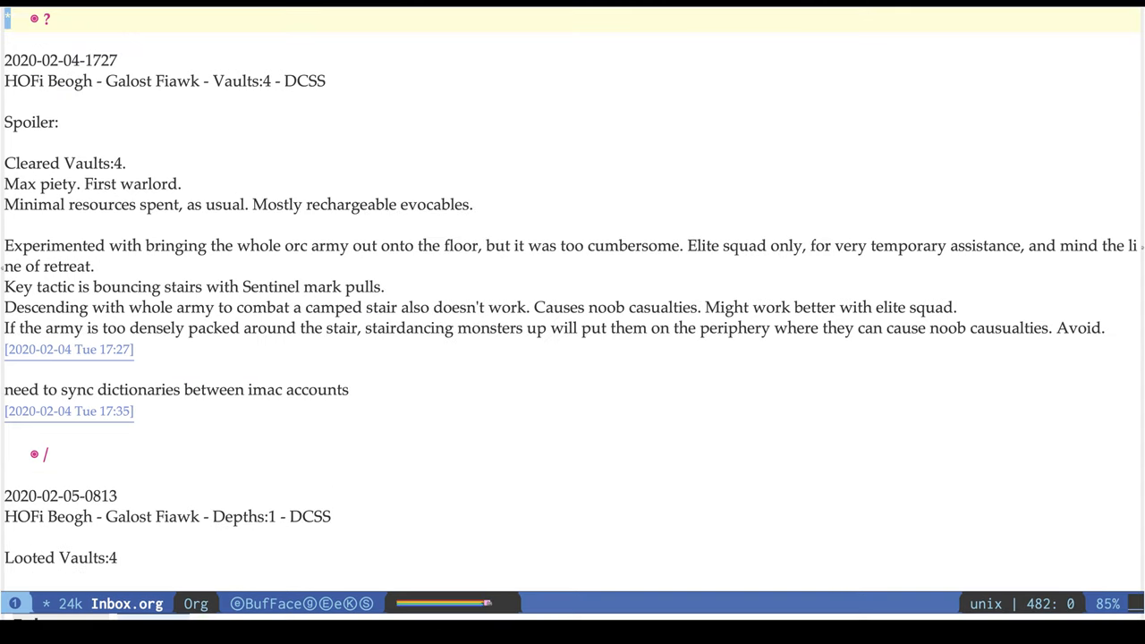
scroll(down, 3)
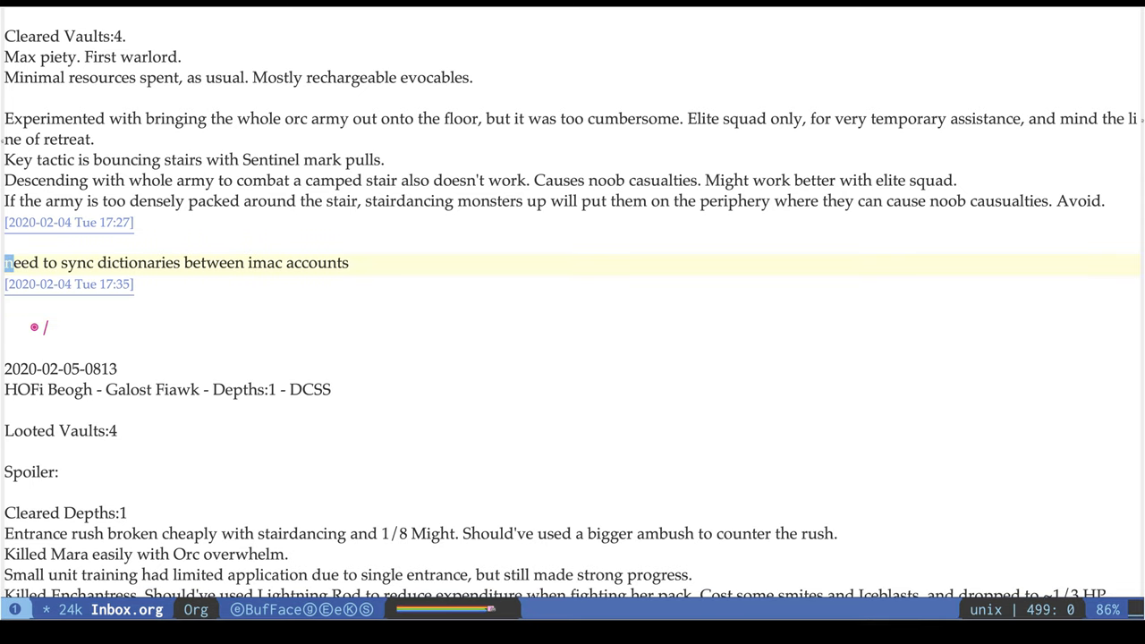
scroll(down, 3)
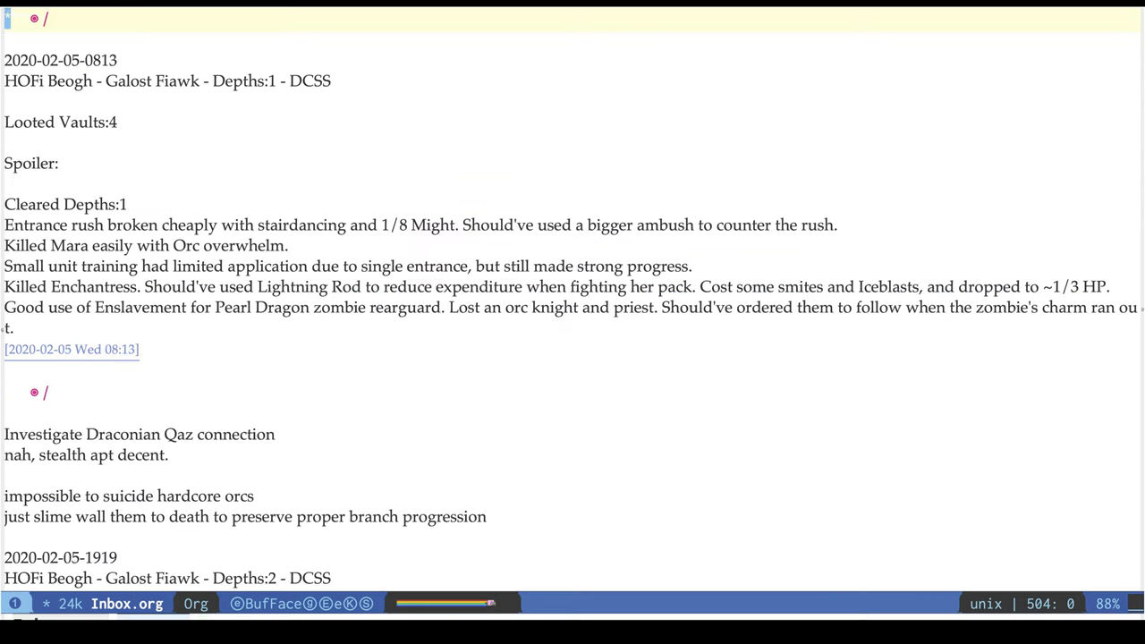
scroll(down, 3)
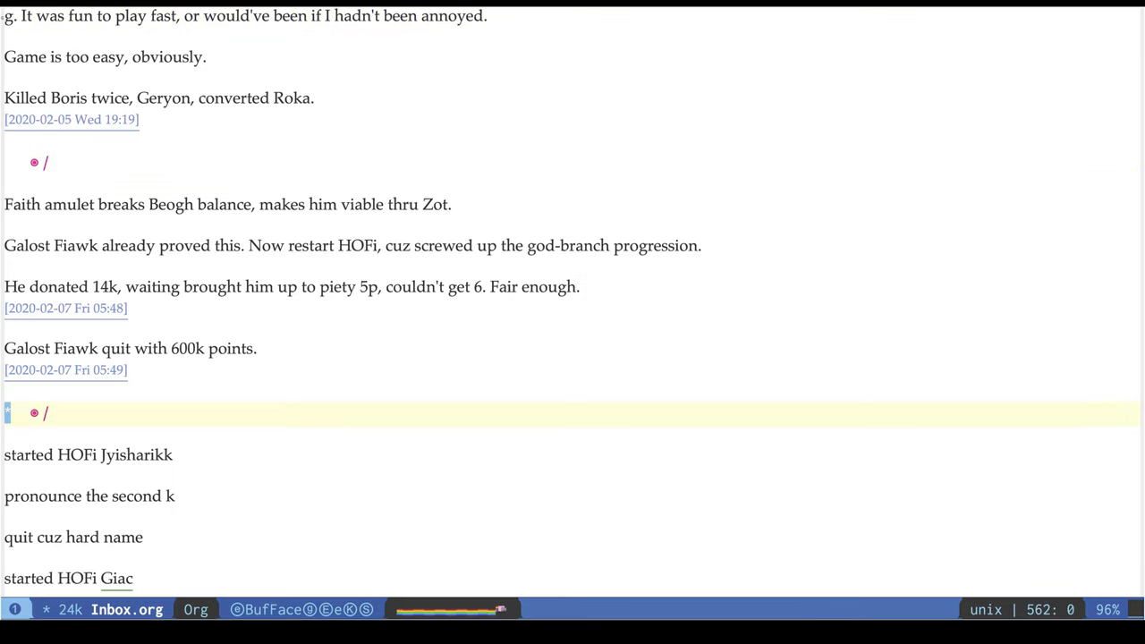
scroll(down, 3)
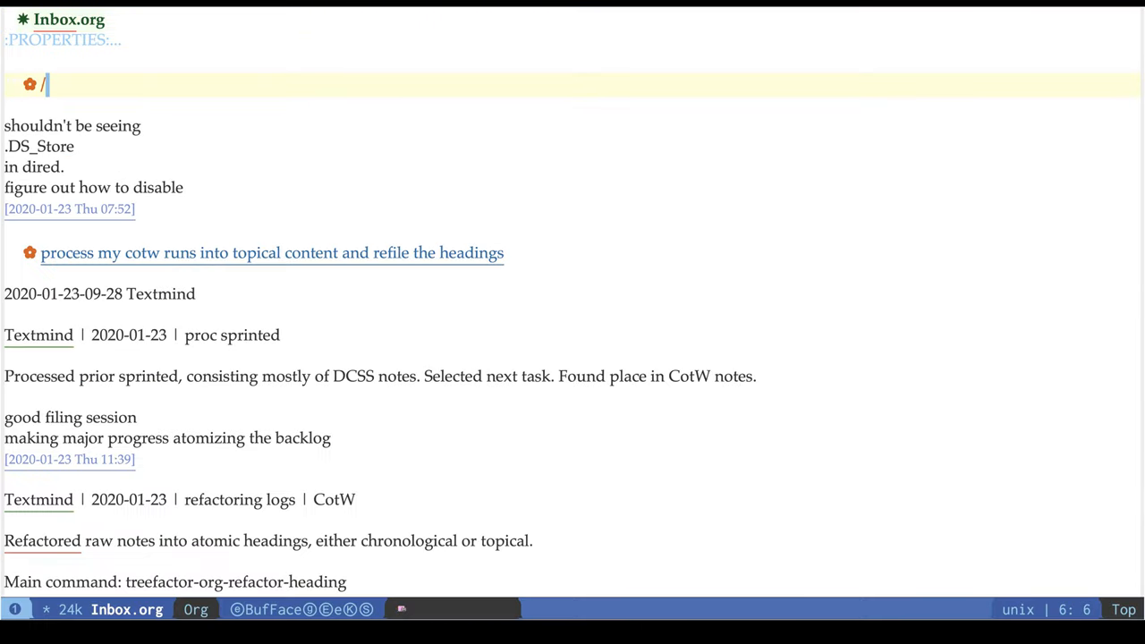
Retitle the top heading as 'TODO hide .DS_Store in Dired'.
key(BackSpace)
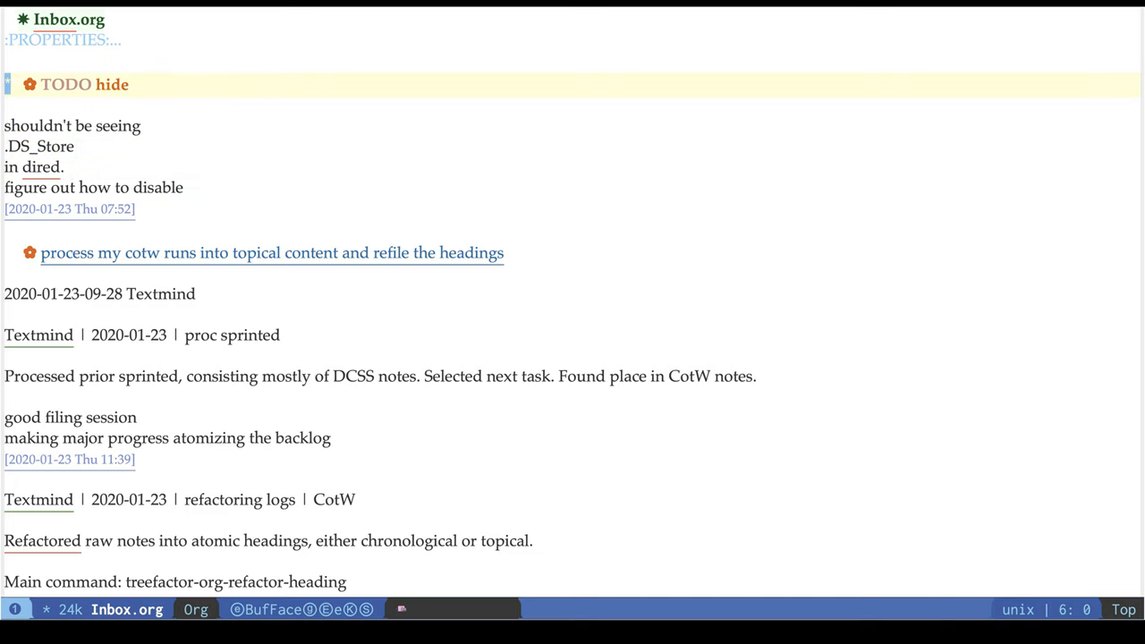
text(.DS_Store in Dired)
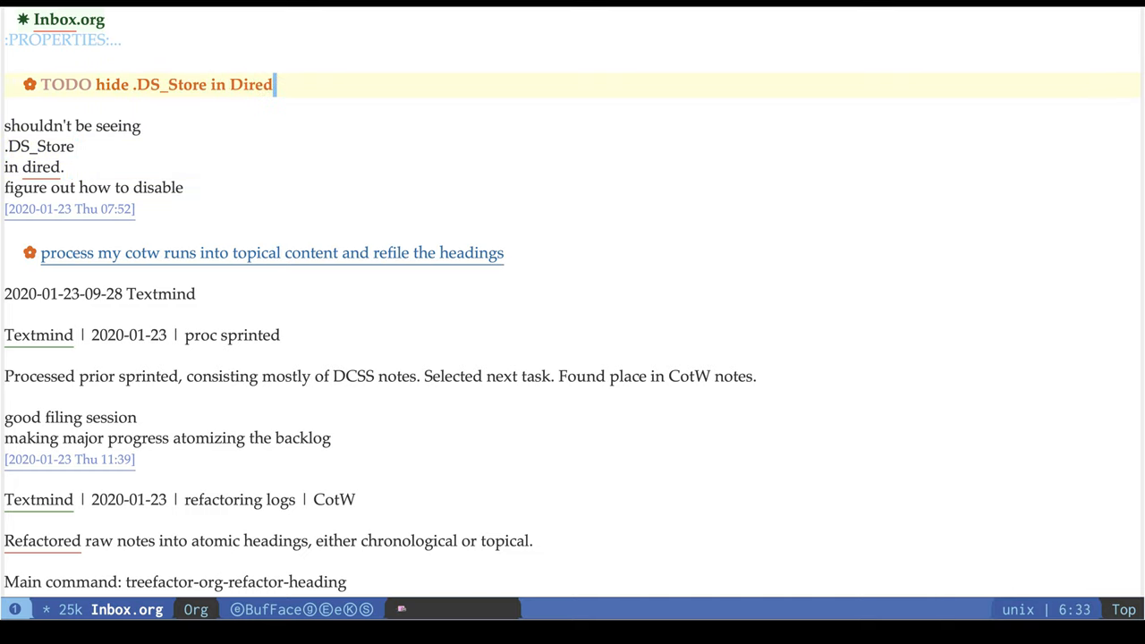
text(lazy)
text(r)
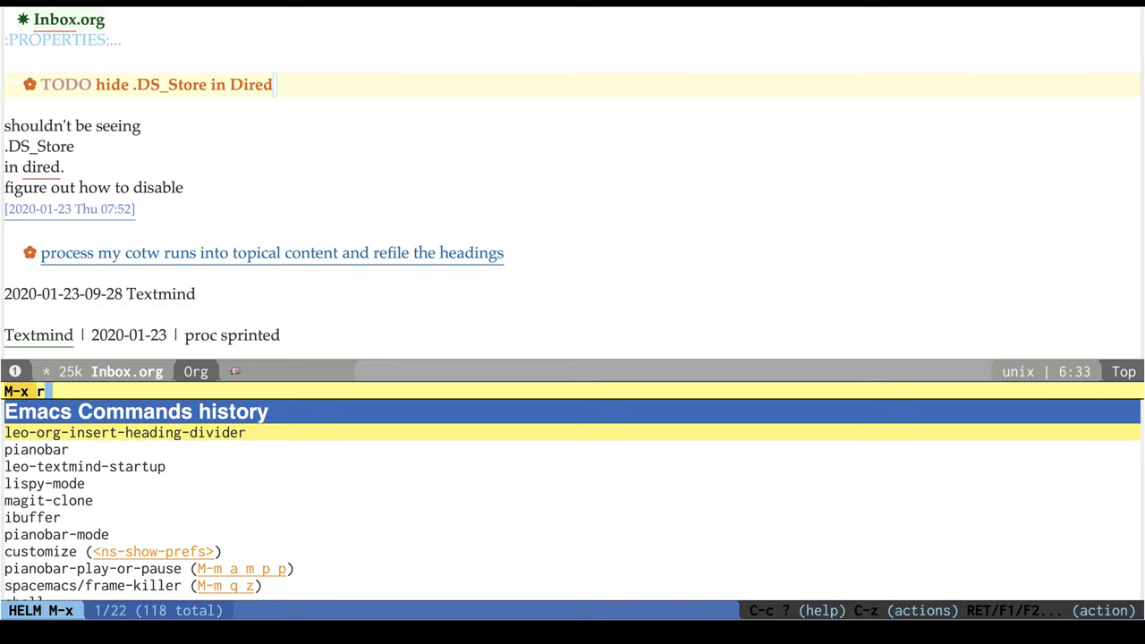
Run the leo rename command to file the .DS_Store TODO out of Inbox.org.
text(ename file)
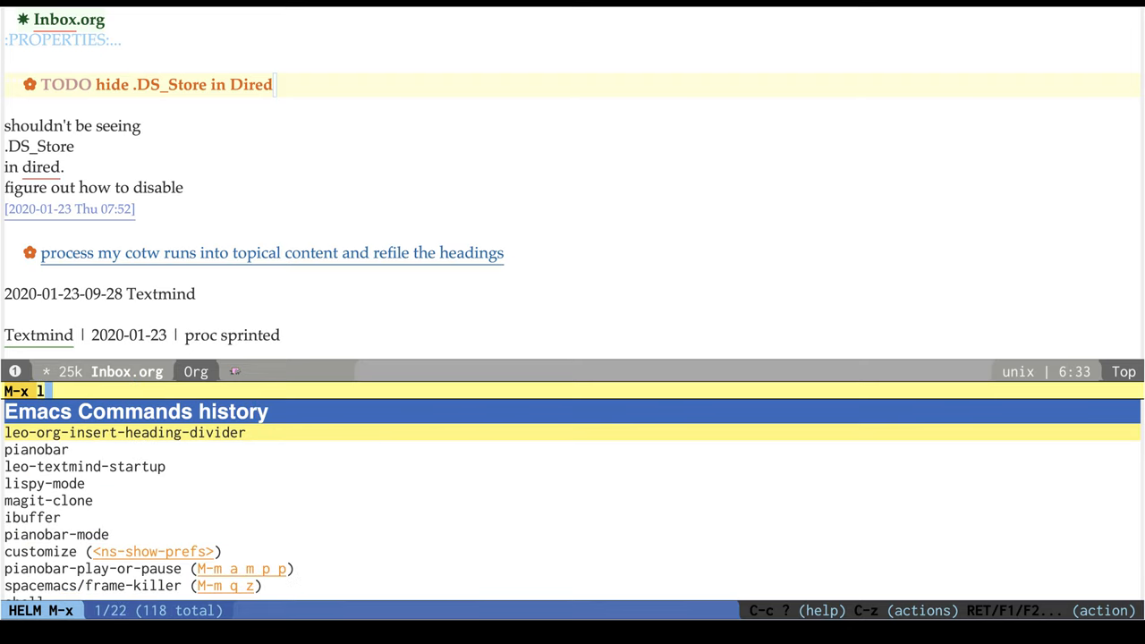
text(eo rename)
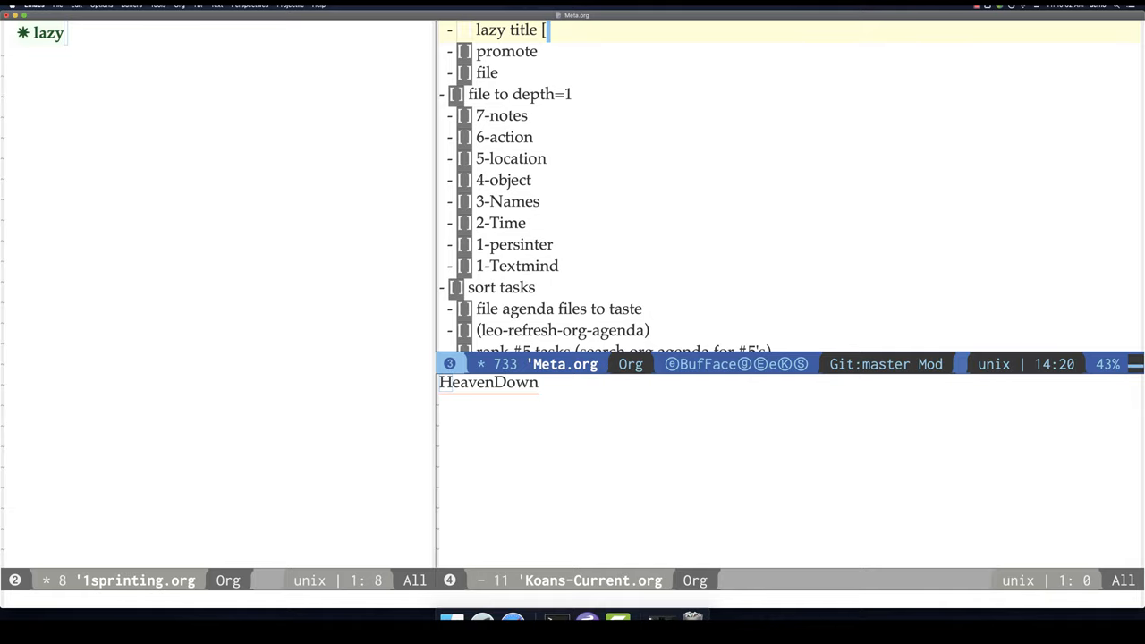
text(leo rename)
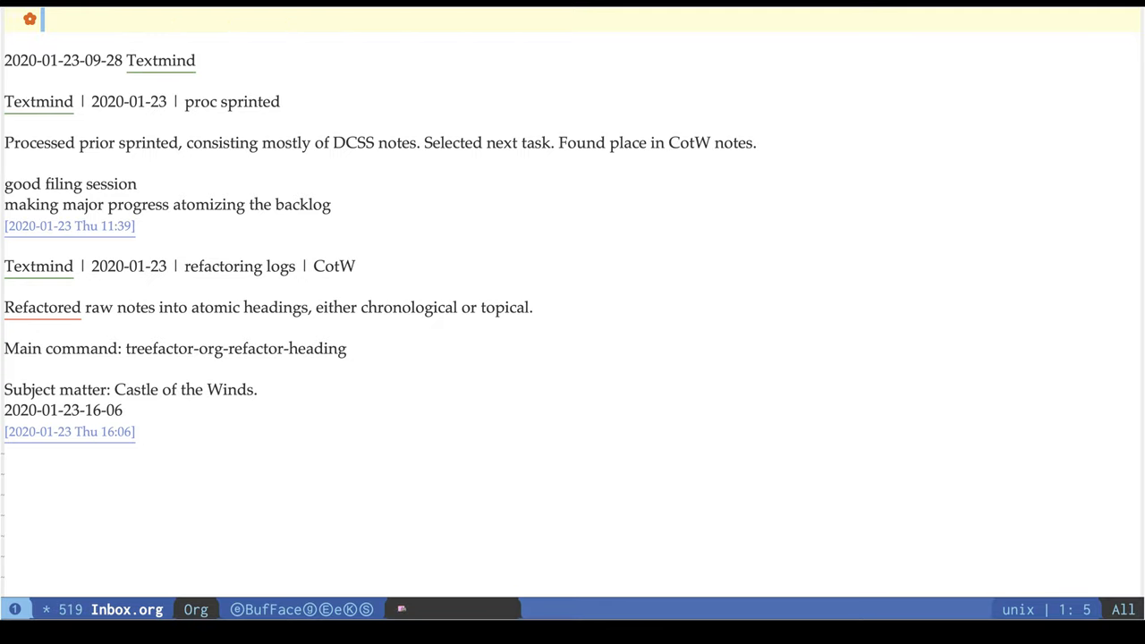
Add keyword lines CotW, video, demo and processing notes above the entry.
text(CotW)
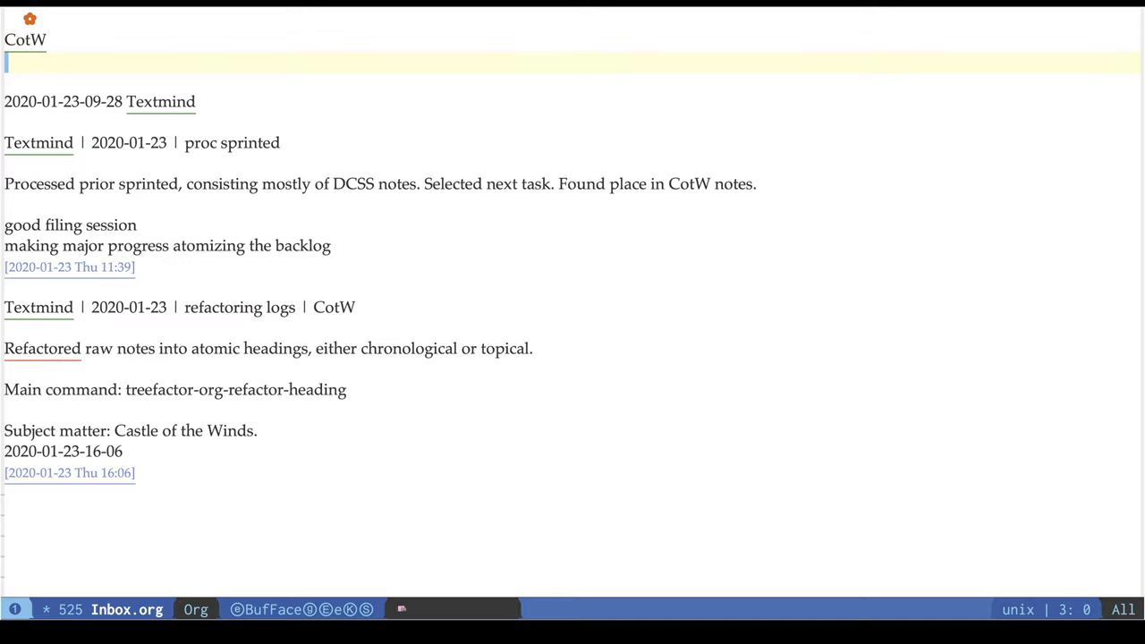
text(video)
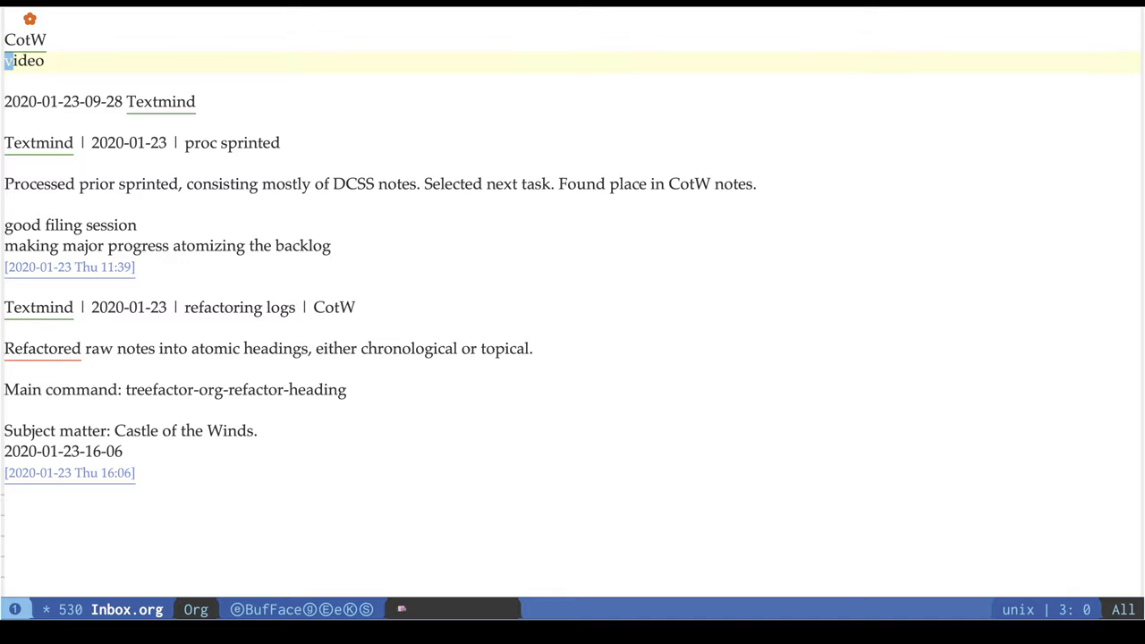
text(de)
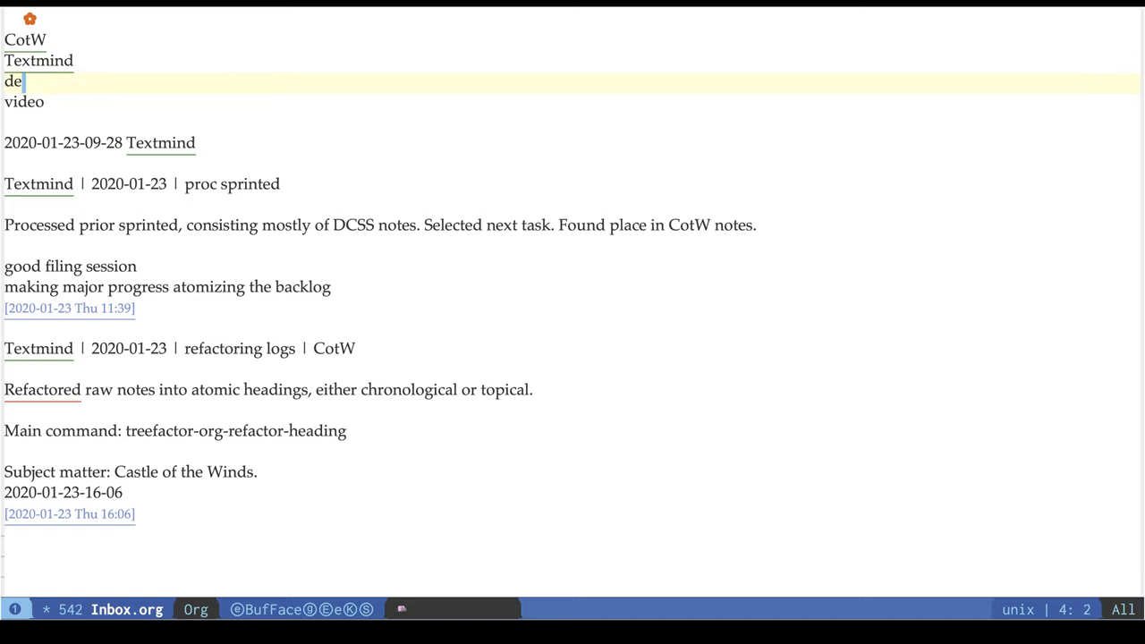
text(mo)
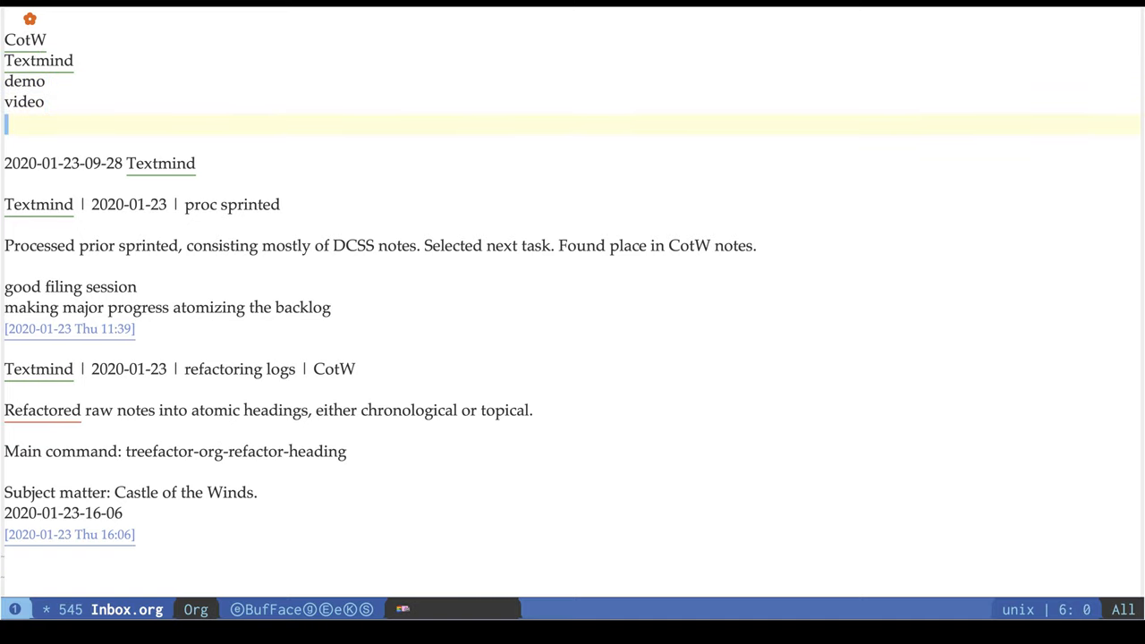
text(proc)
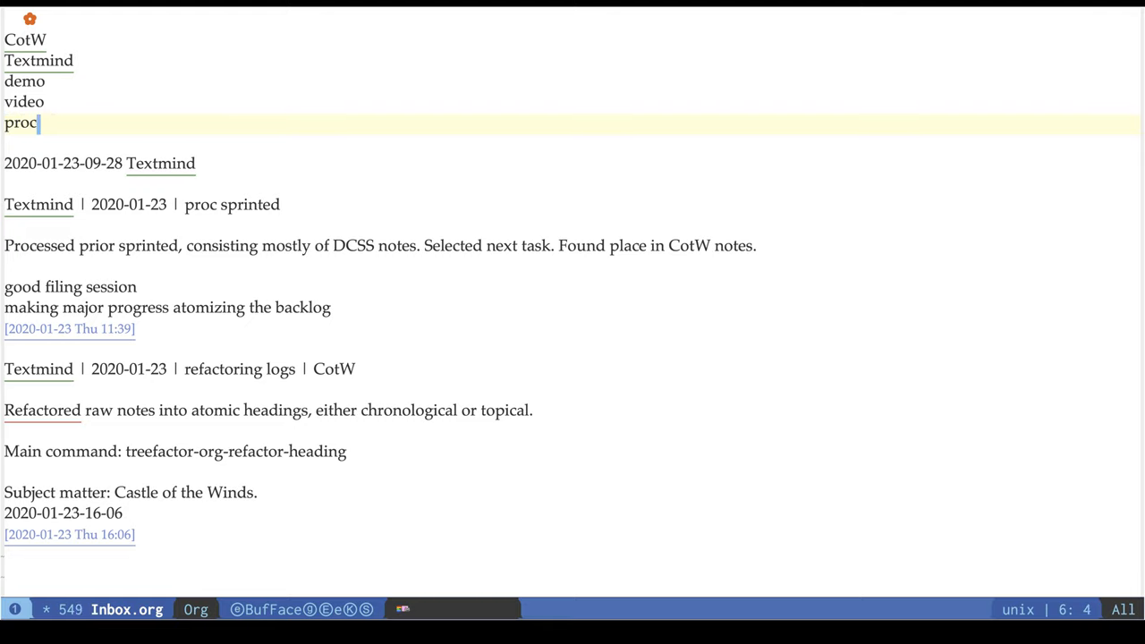
text(essing notes)
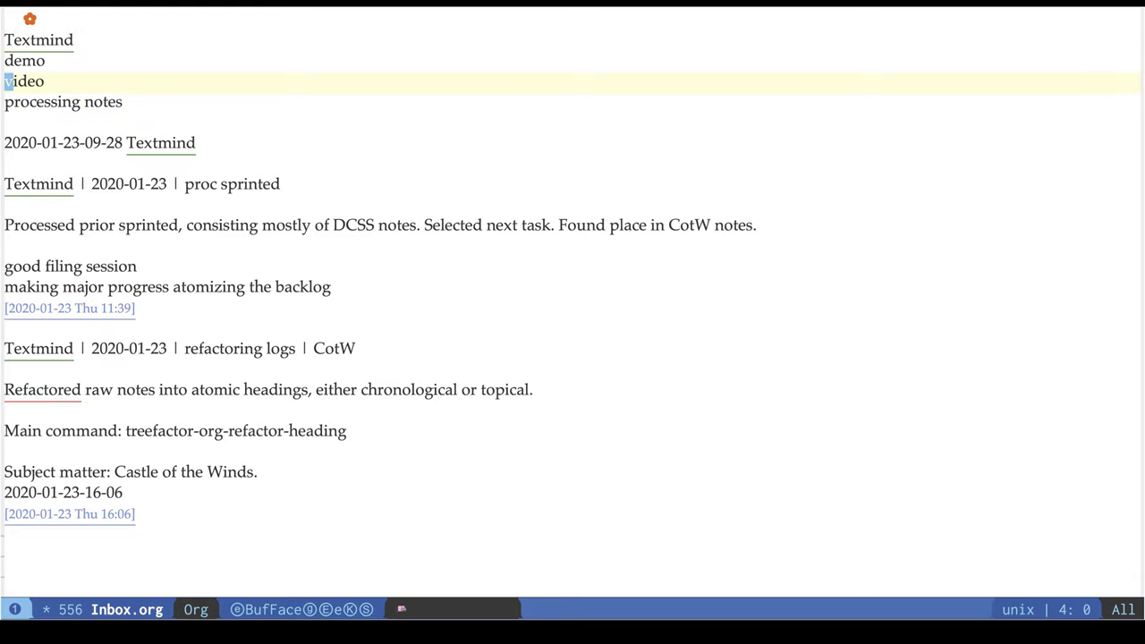
key(down)
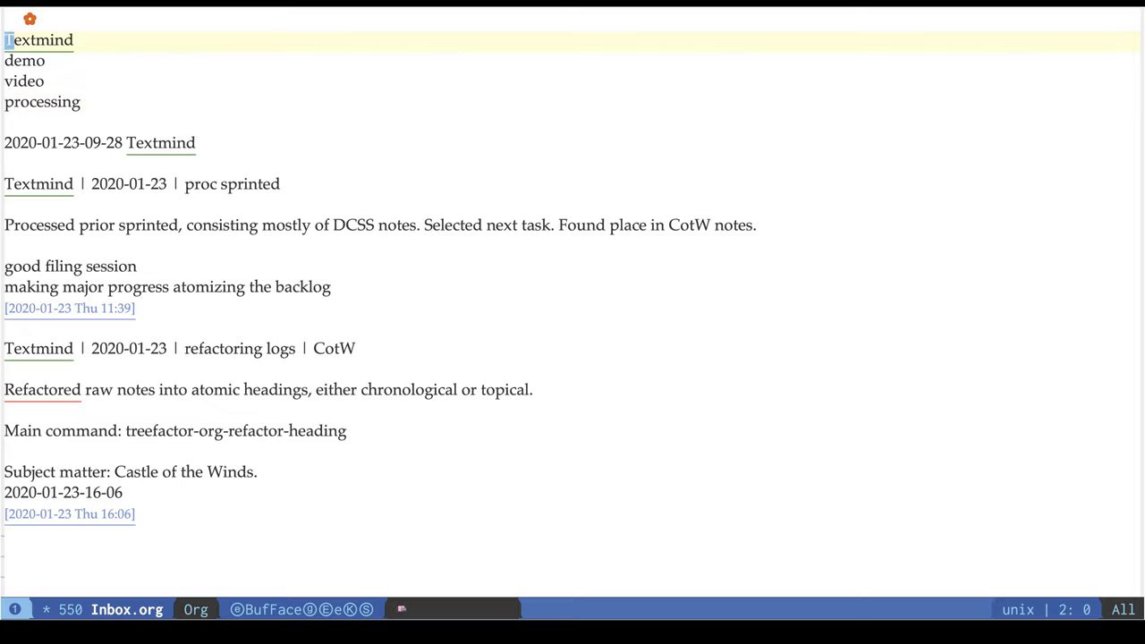
Add further keyword lines 'video' and 'titles' below the existing keywords.
key(Return)
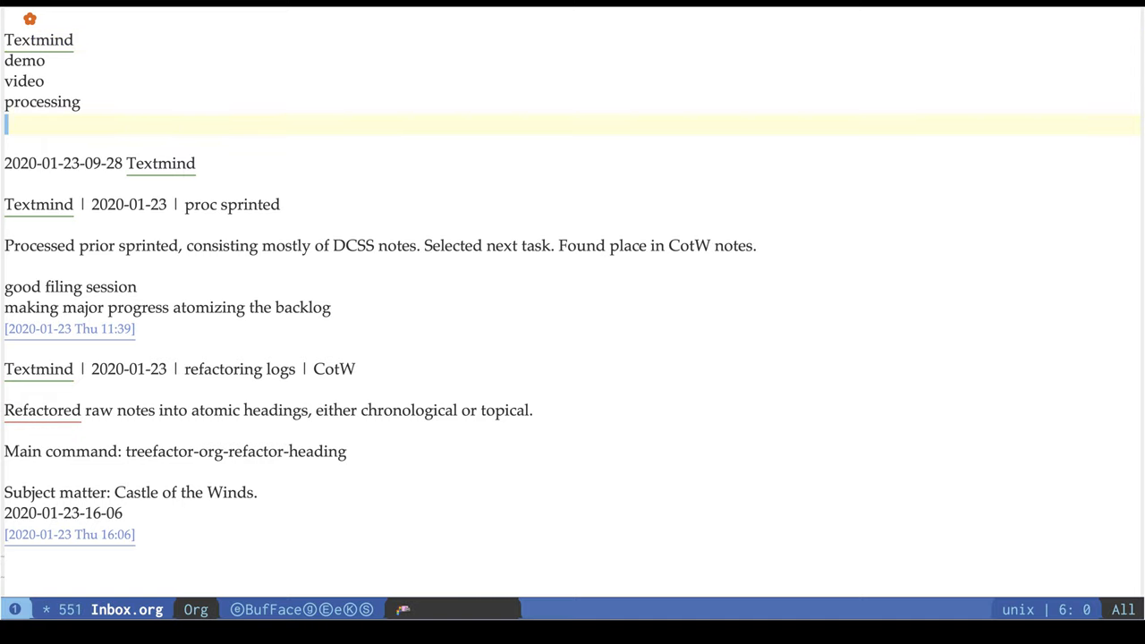
text(video)
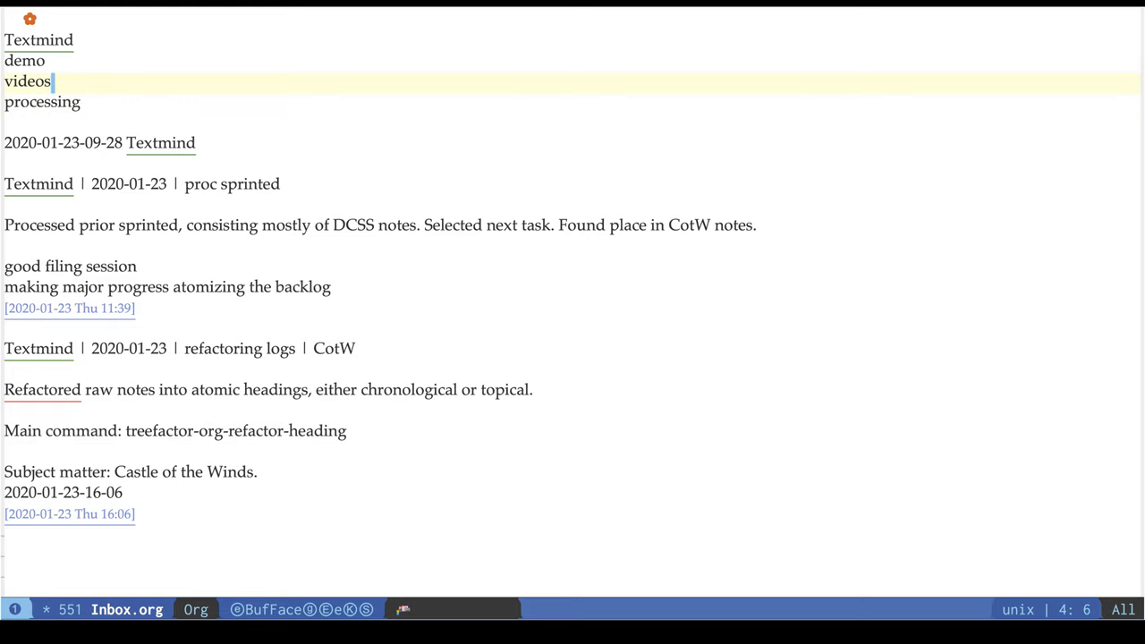
key(down)
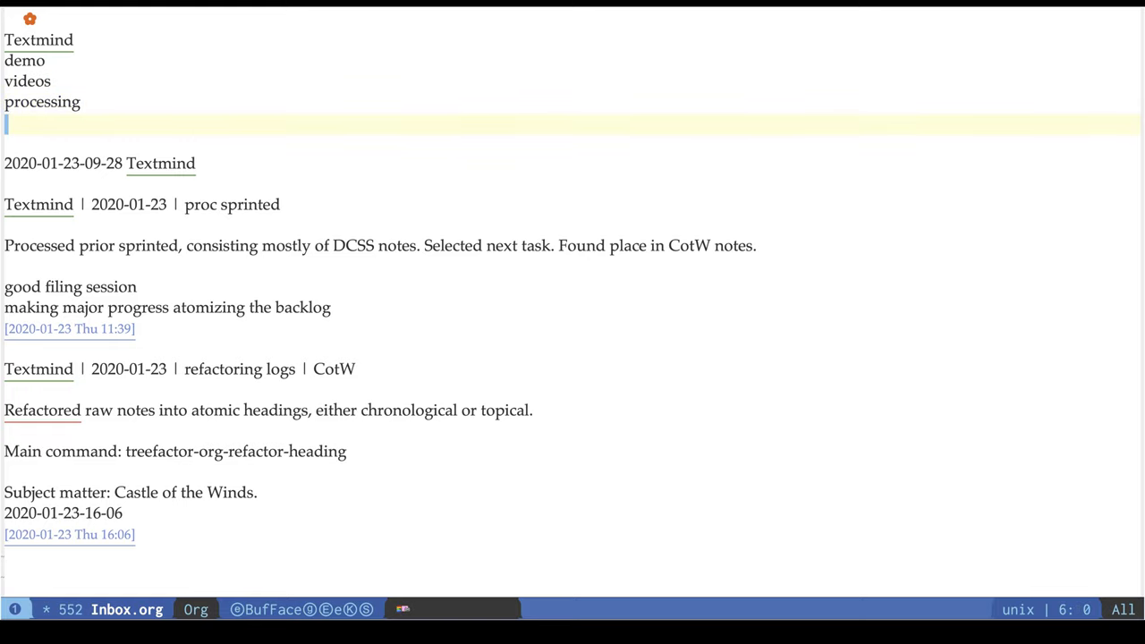
text(titles)
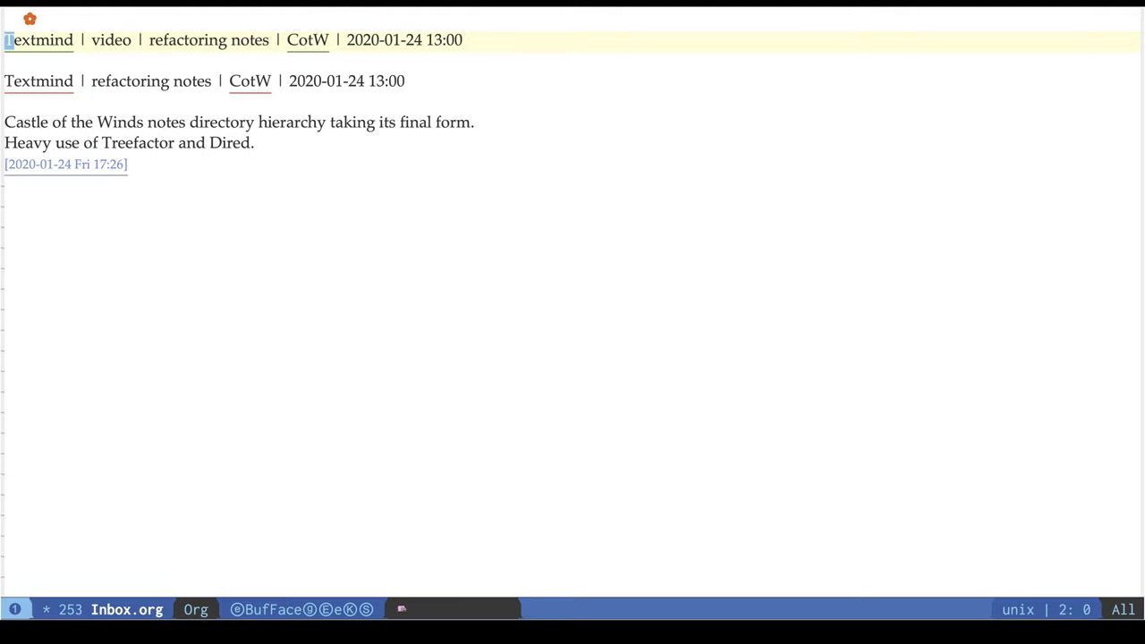
Retitle the dcss preparation heading to 'prep to play dcss | log' with extra keywords.
key(M-x)
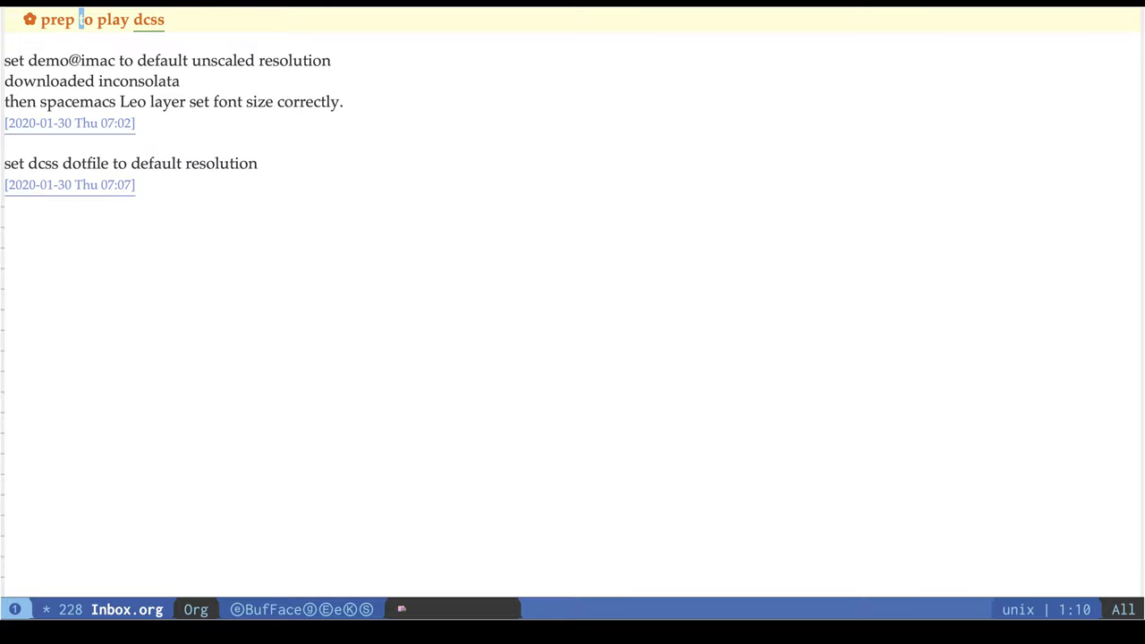
text(| log |)
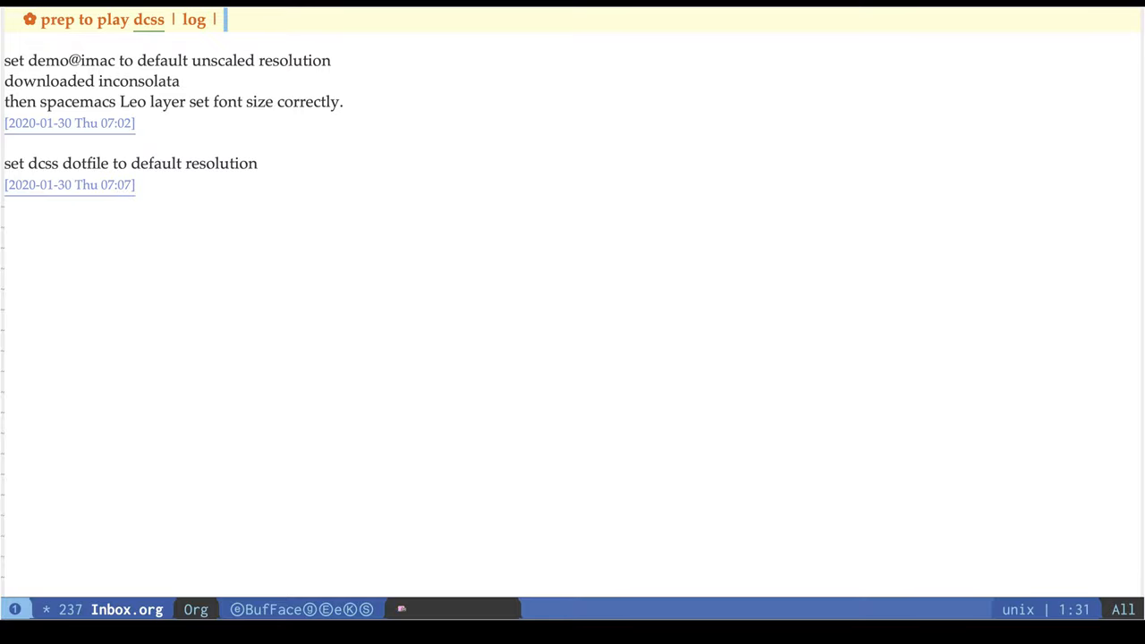
text(res)
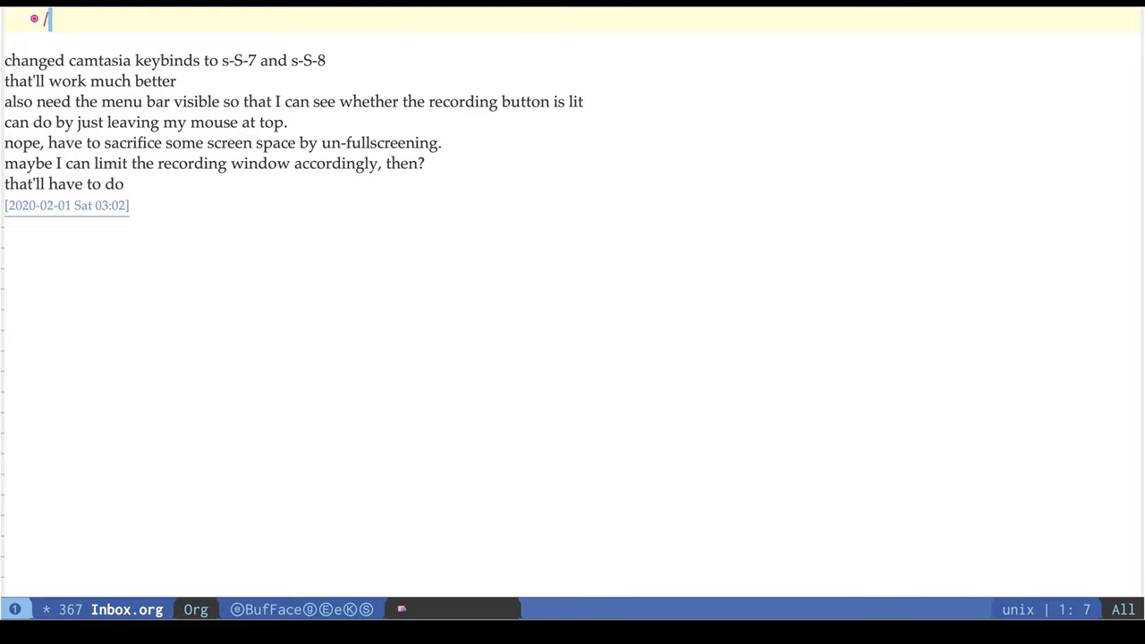
Head the Camtasia note 'screencasting | Camtasia | keybinds | recording | window' and title the next entry 'dcss'.
text(Camtasia)
text(keybinds)
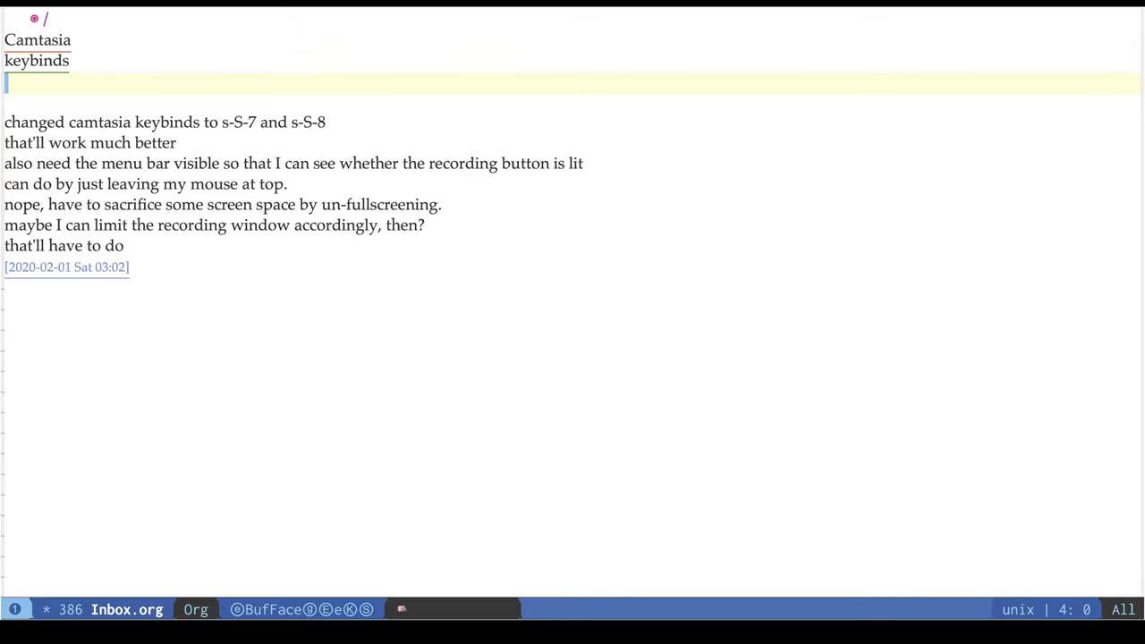
text(recording)
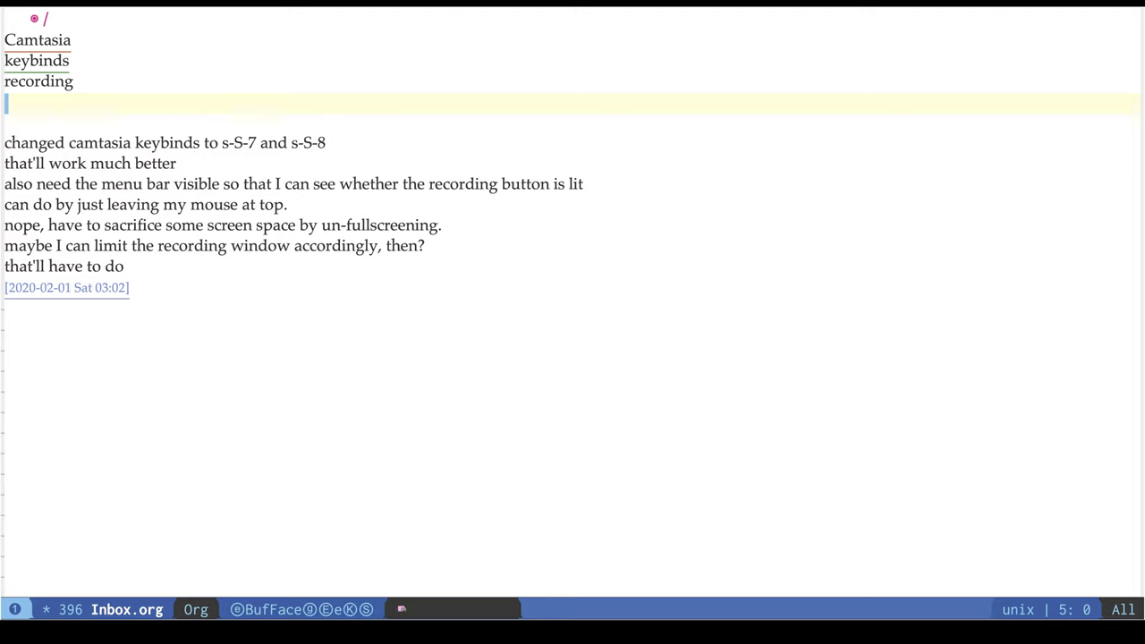
text(window)
text(s)
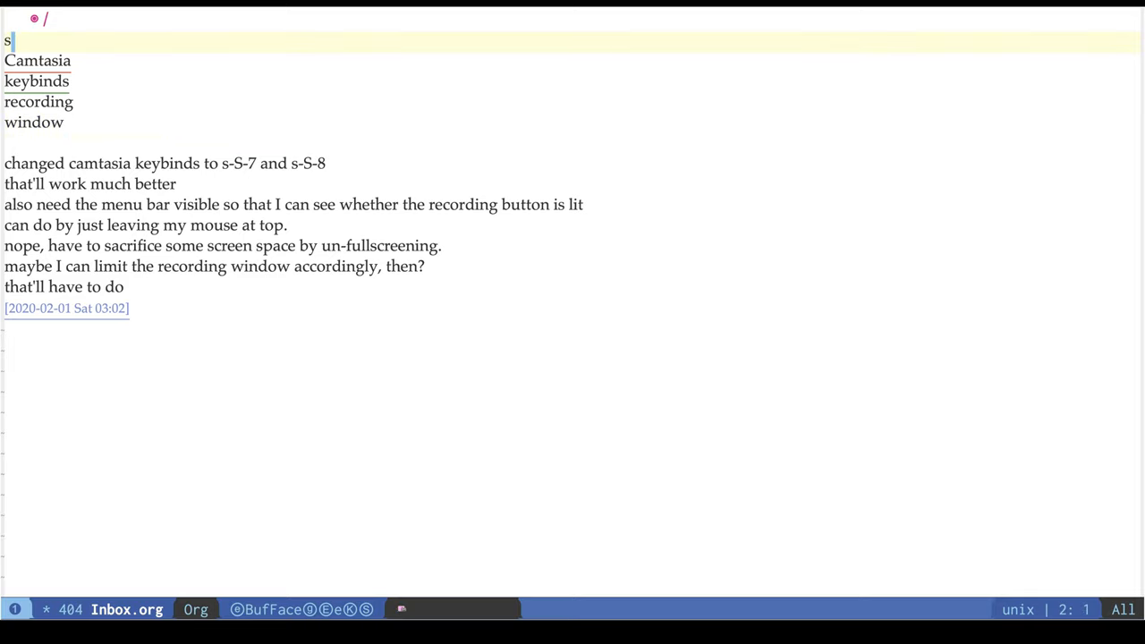
text(creencasting)
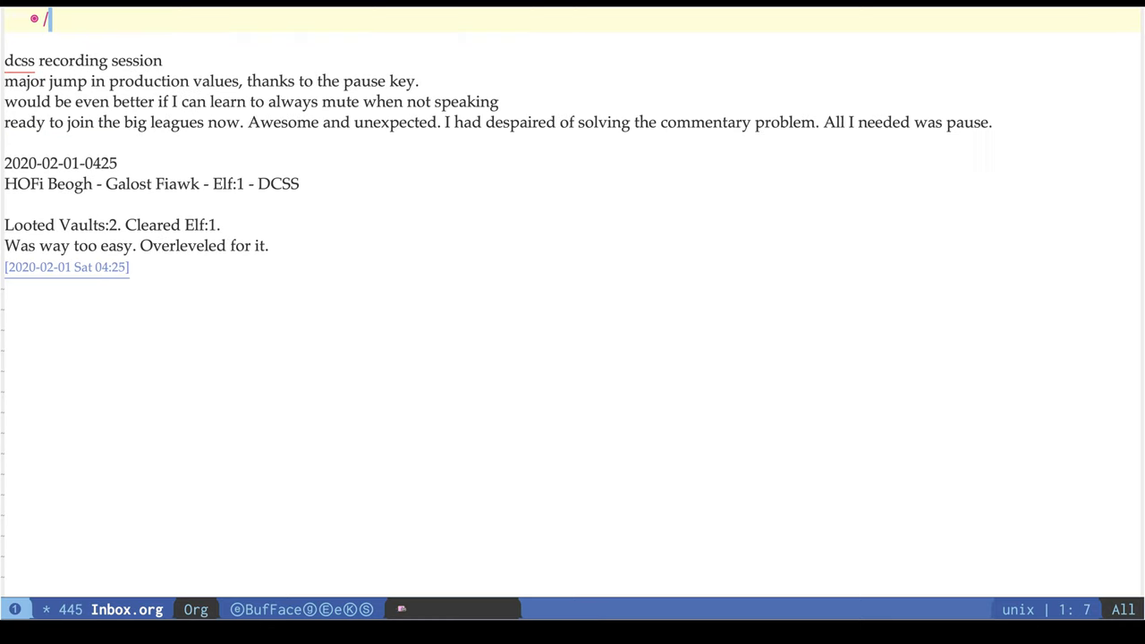
text(dcss)
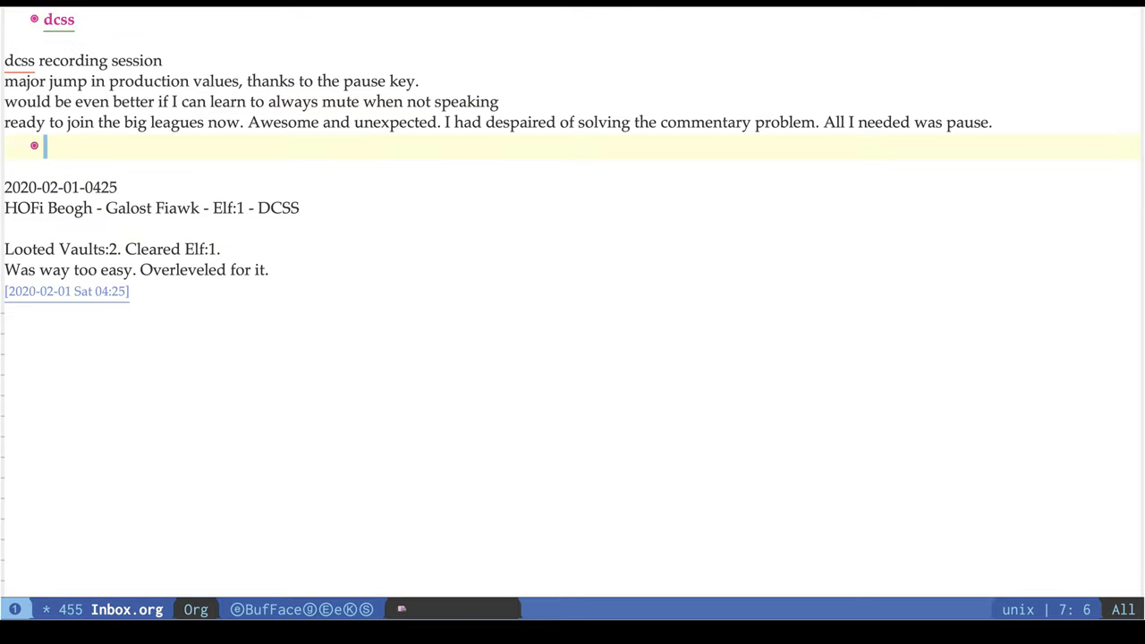
key(Return)
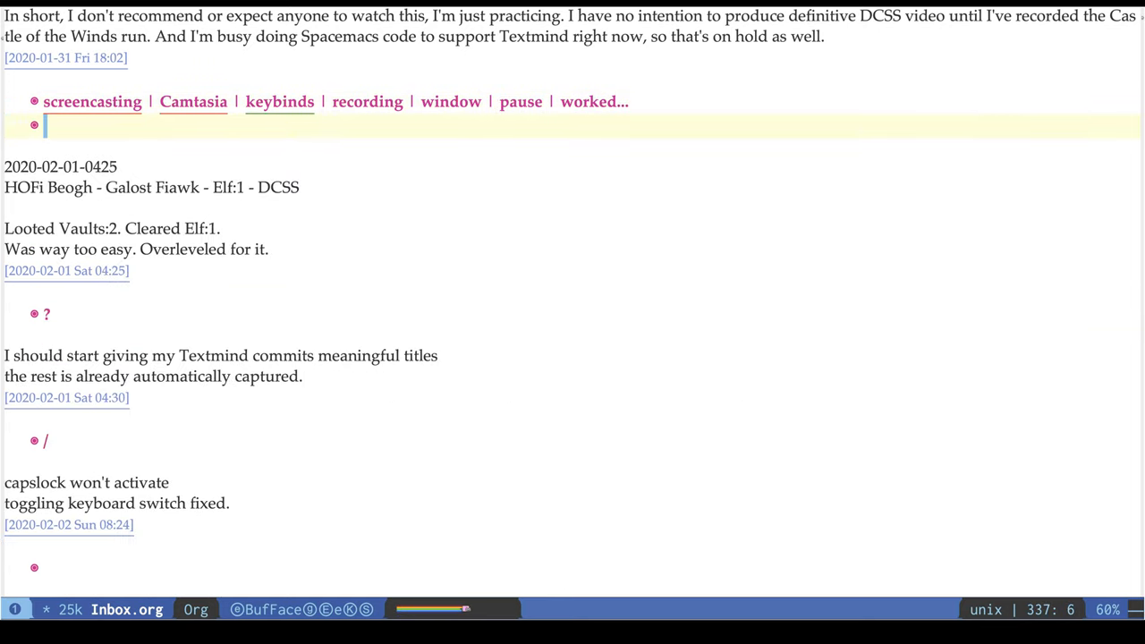
Title the commit note 'give Textmind commits meaningful titles' and add an e.g. body line.
text(dcss...)
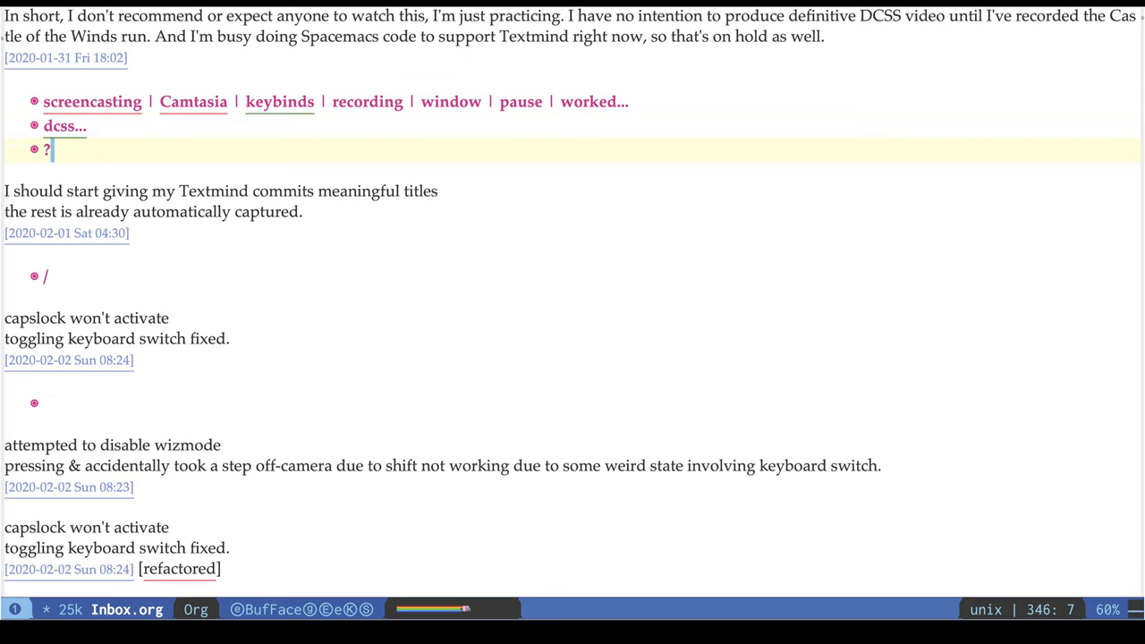
text(give Textmind commits meaningf)
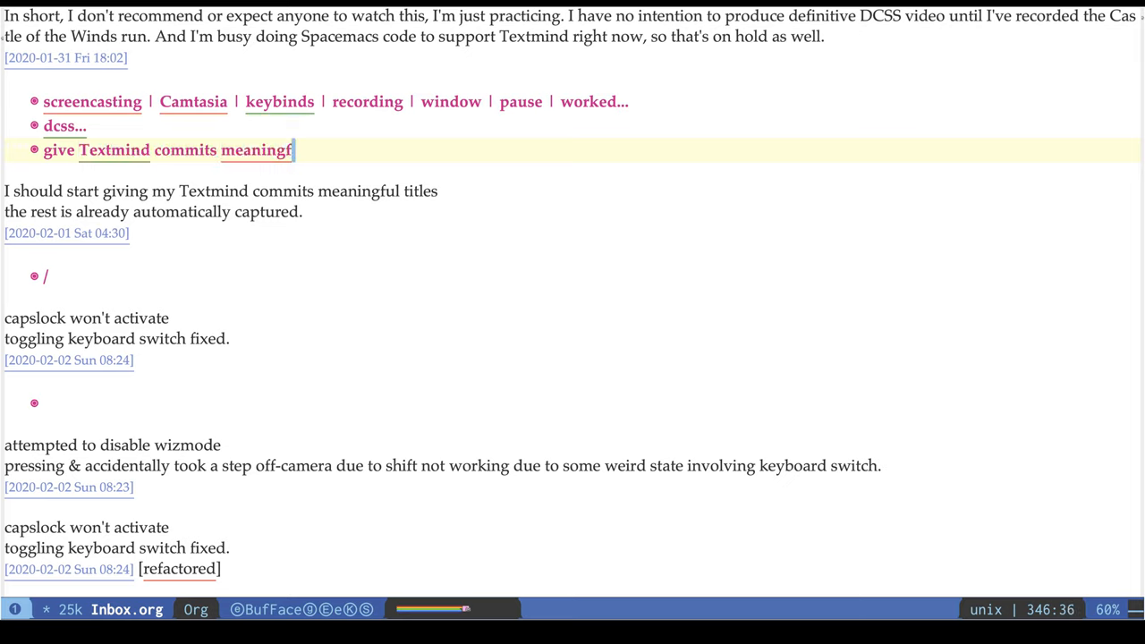
text(ul titles)
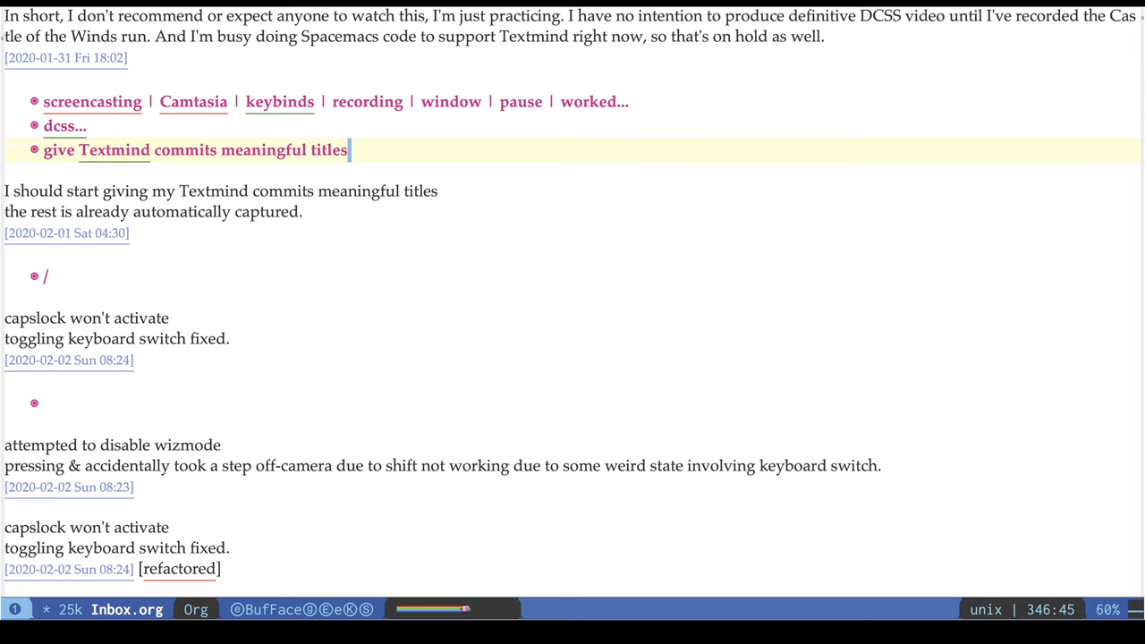
text(e.g. date and username, which)
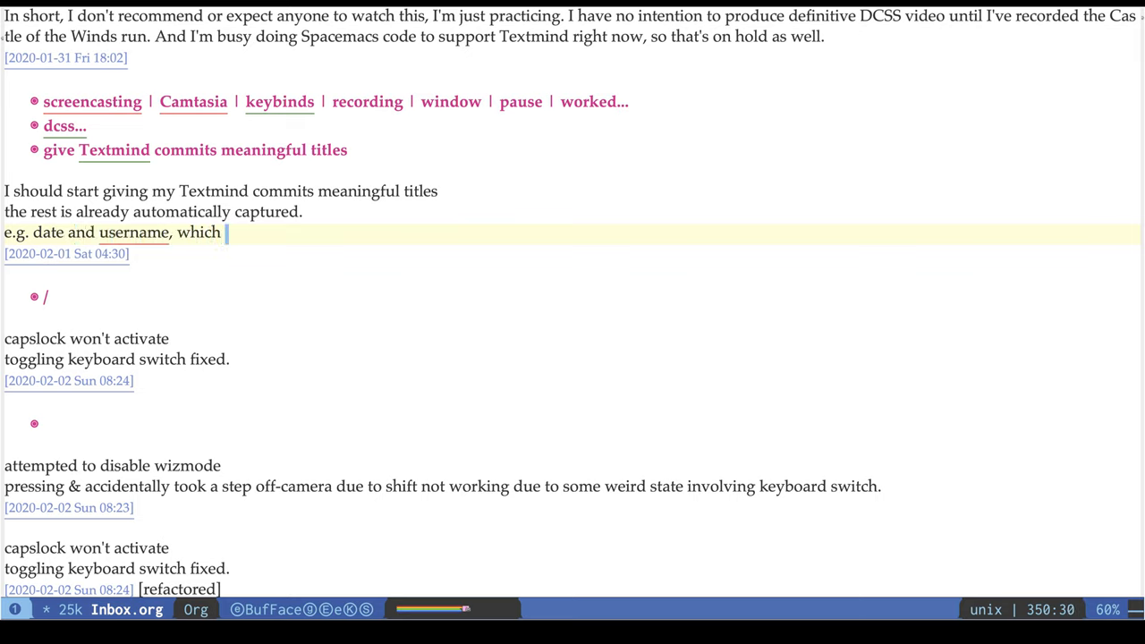
text(I've been)
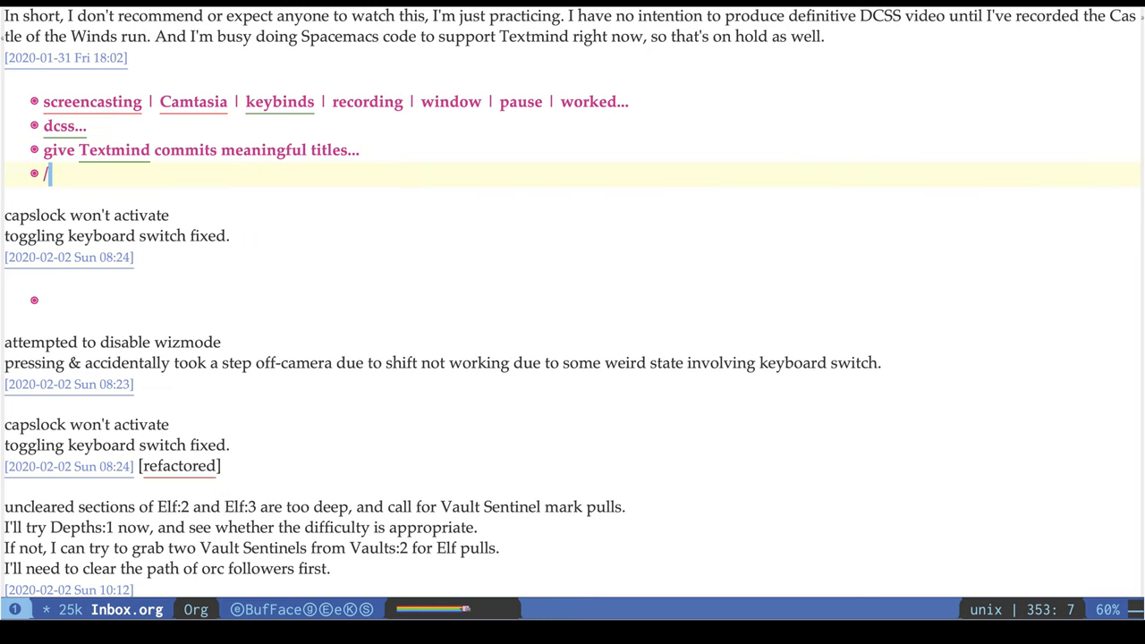
Start a new heading with 'imac' keywords for the capslock notes.
key(Return)
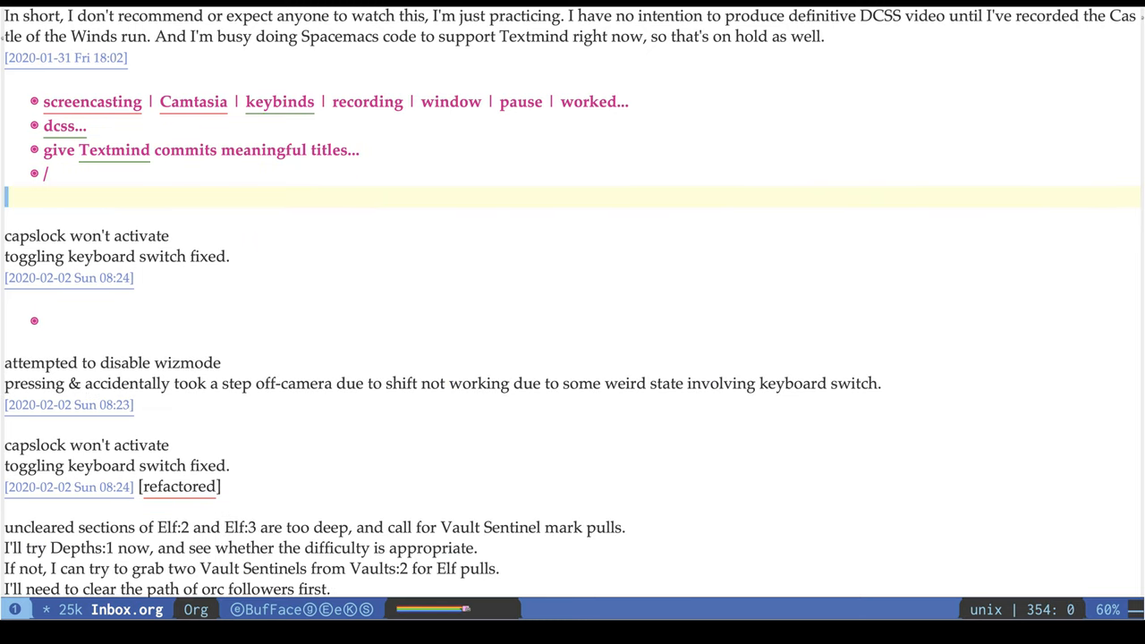
text(i)
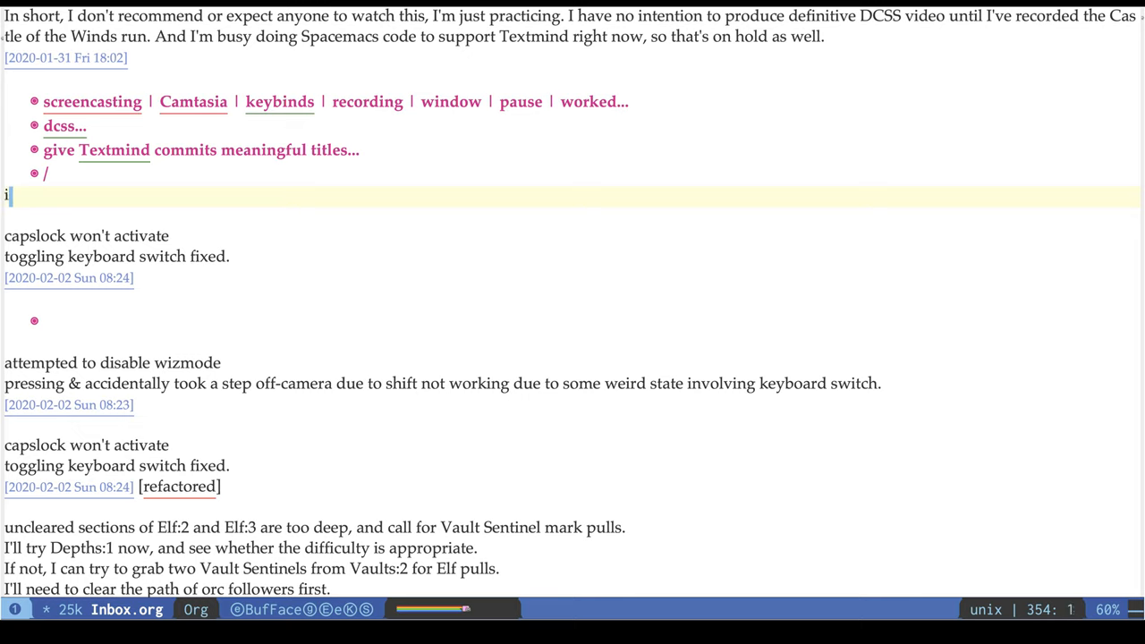
text(mac)
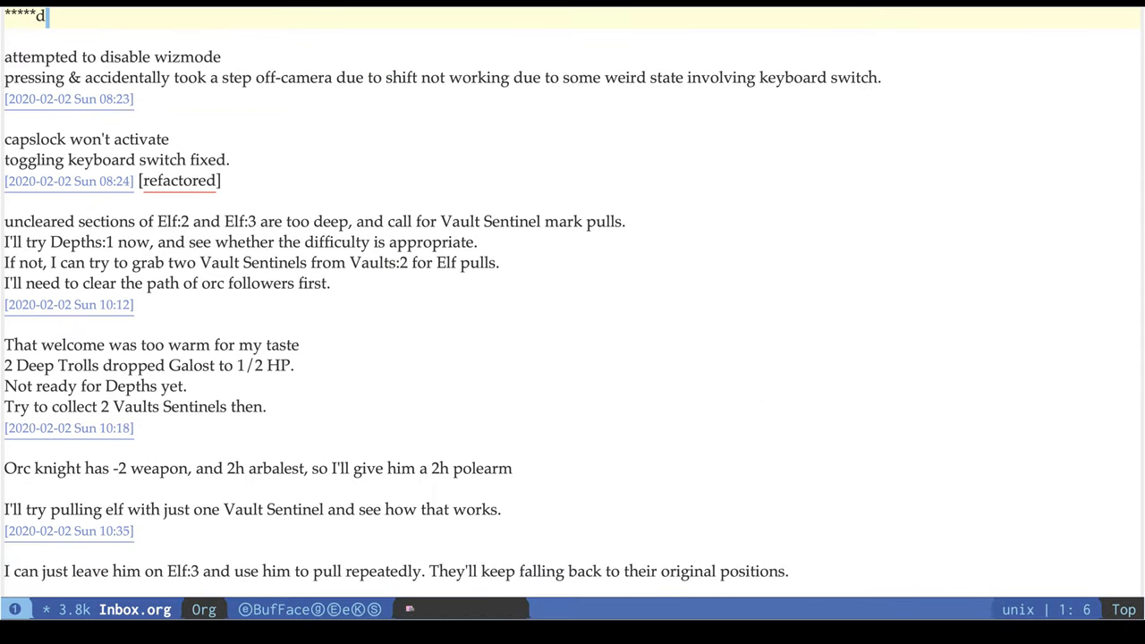
Add headings 'Mutify | electret mic pop', 'dcss', and 'TODO fix meta checklist template'.
text(css)
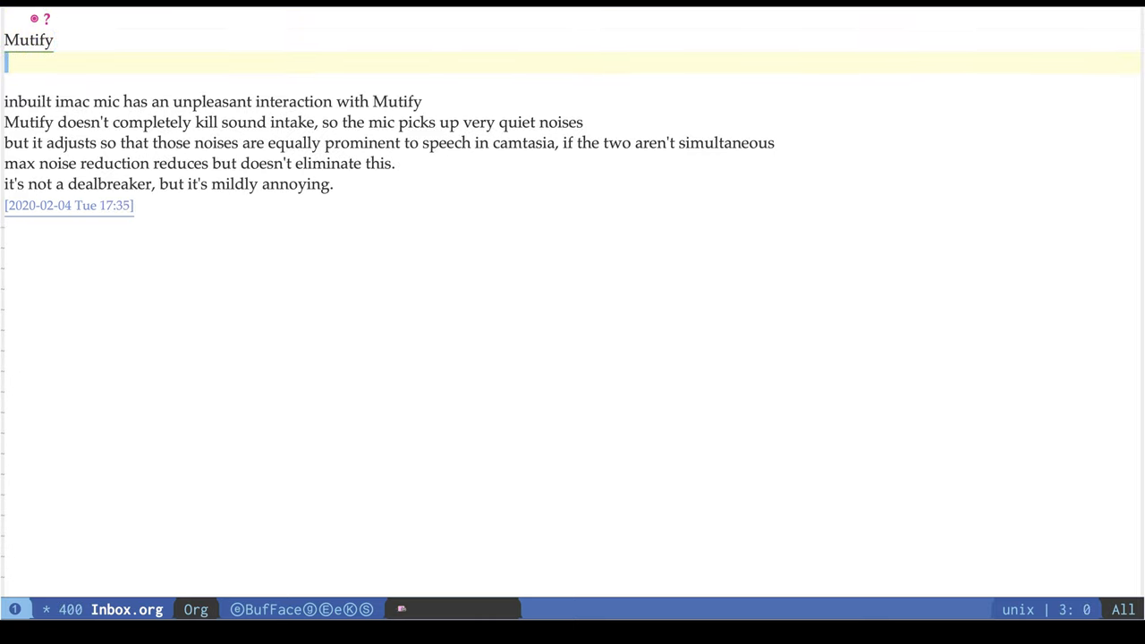
text(electre)
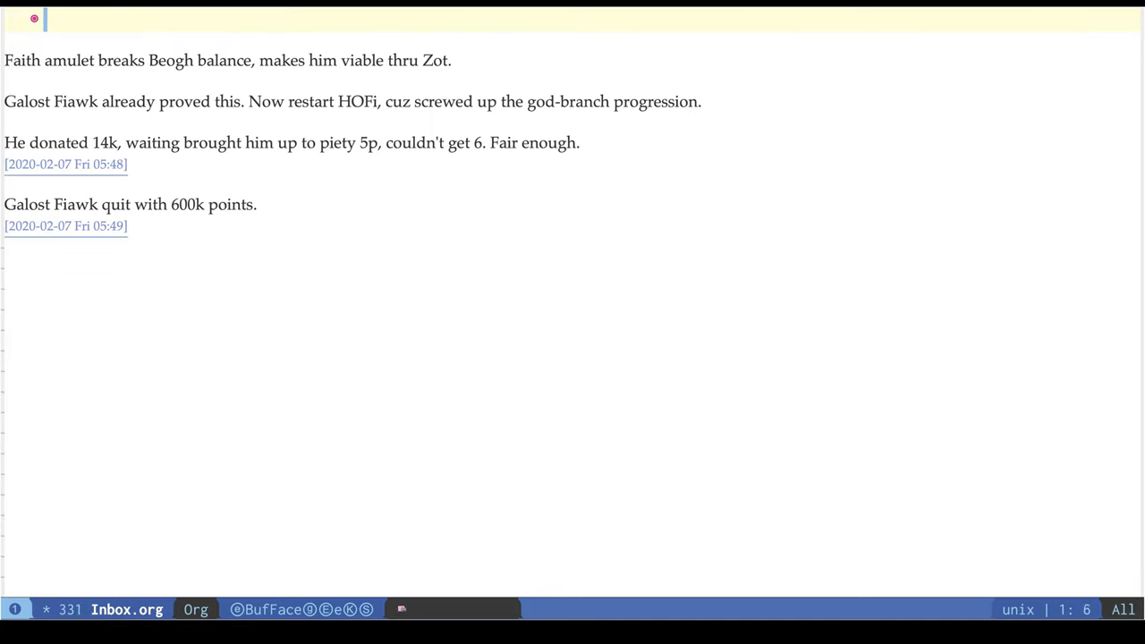
text(dcss)
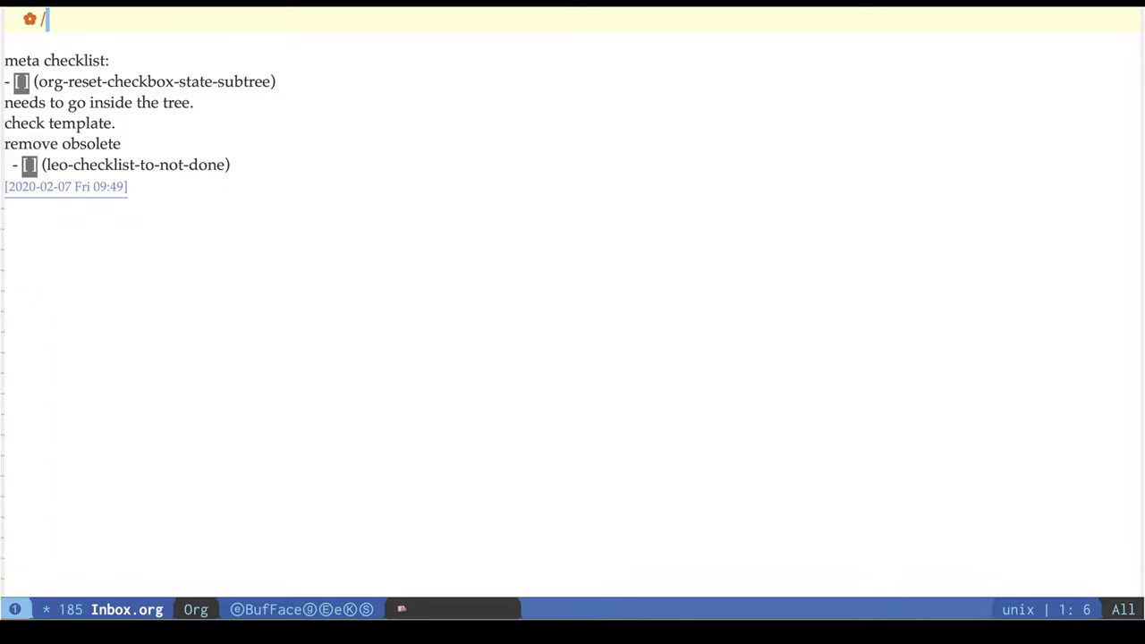
text(TODO fix meta checklist template...)
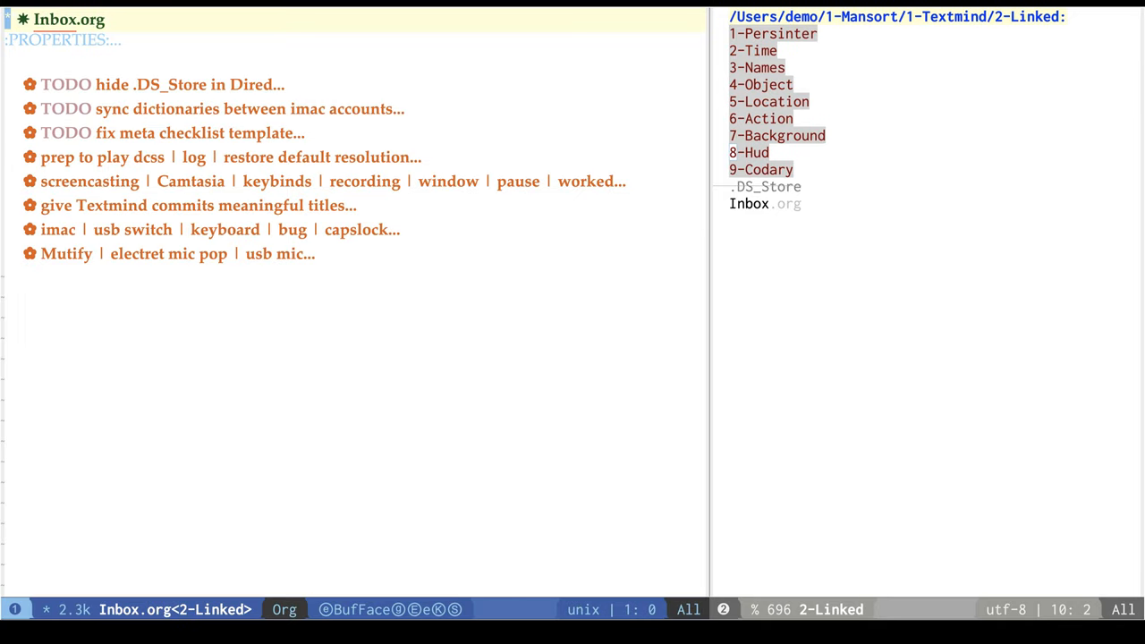
Fold Inbox.org to its headings beside a Dired listing of 2-Linked.
click(162, 84)
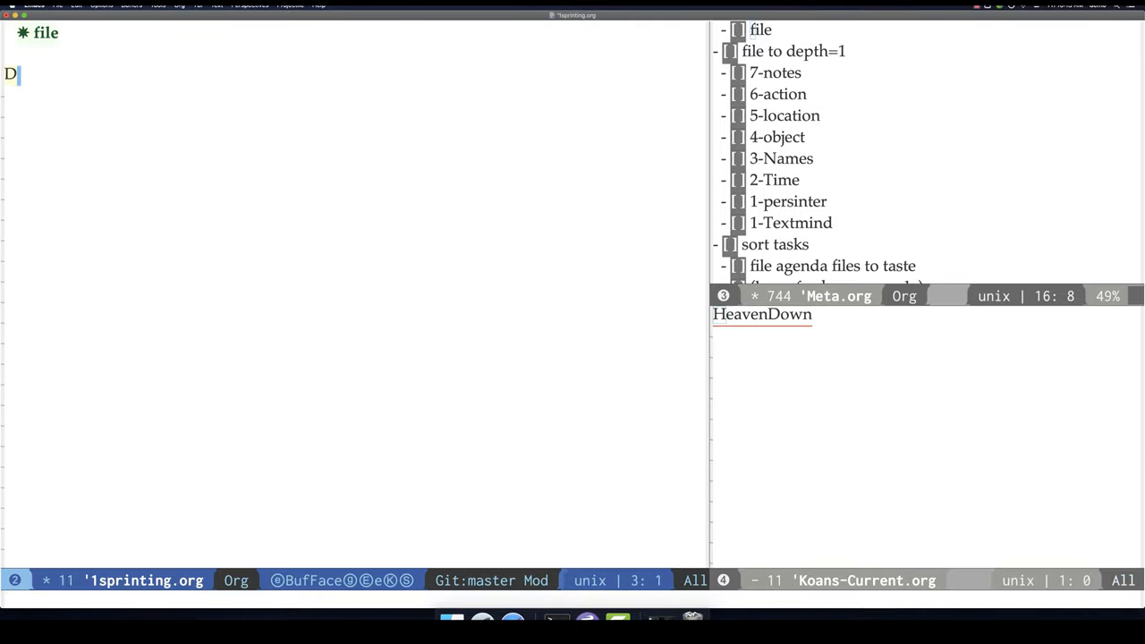
Type 'ONE OH' under the '* file' heading in 1sprinting.org.
text(ONE OH)
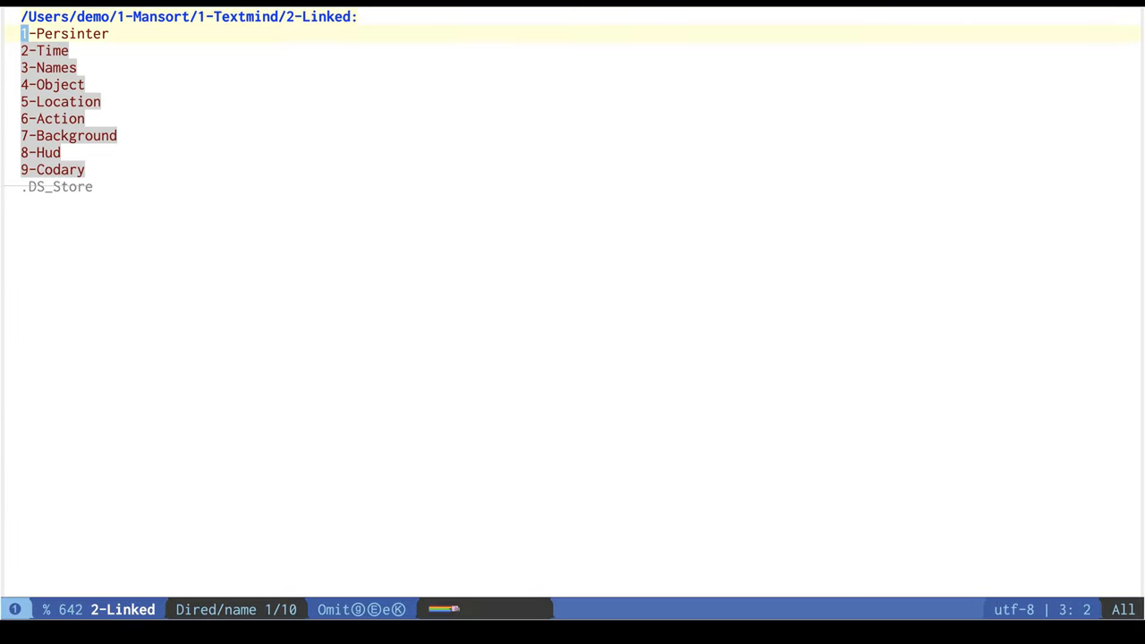
Open the 2-Linked folder in Dired and move through its numbered subfolders.
click(52, 118)
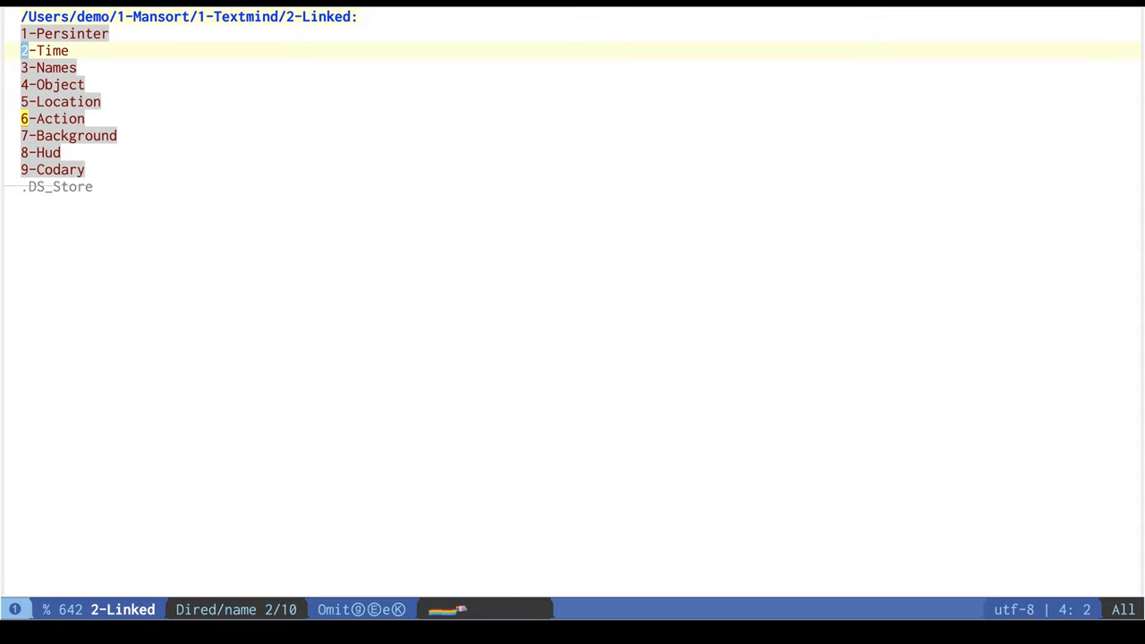
key(up)
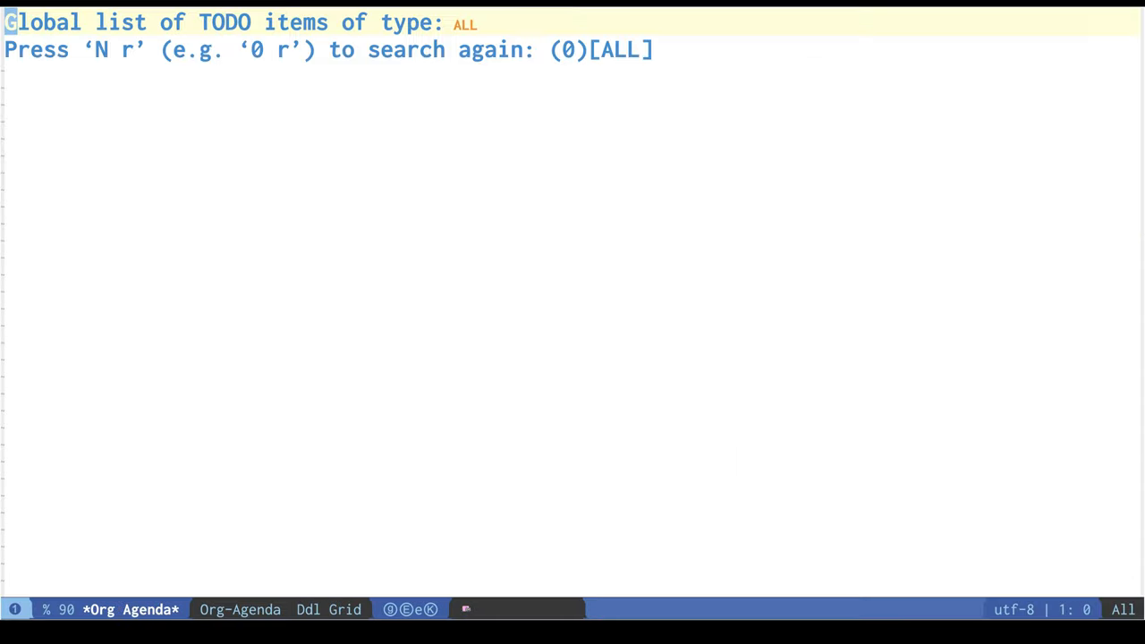
Run leo-clear-org-search-scope through M-x to reset the Org search scope.
key(M-x)
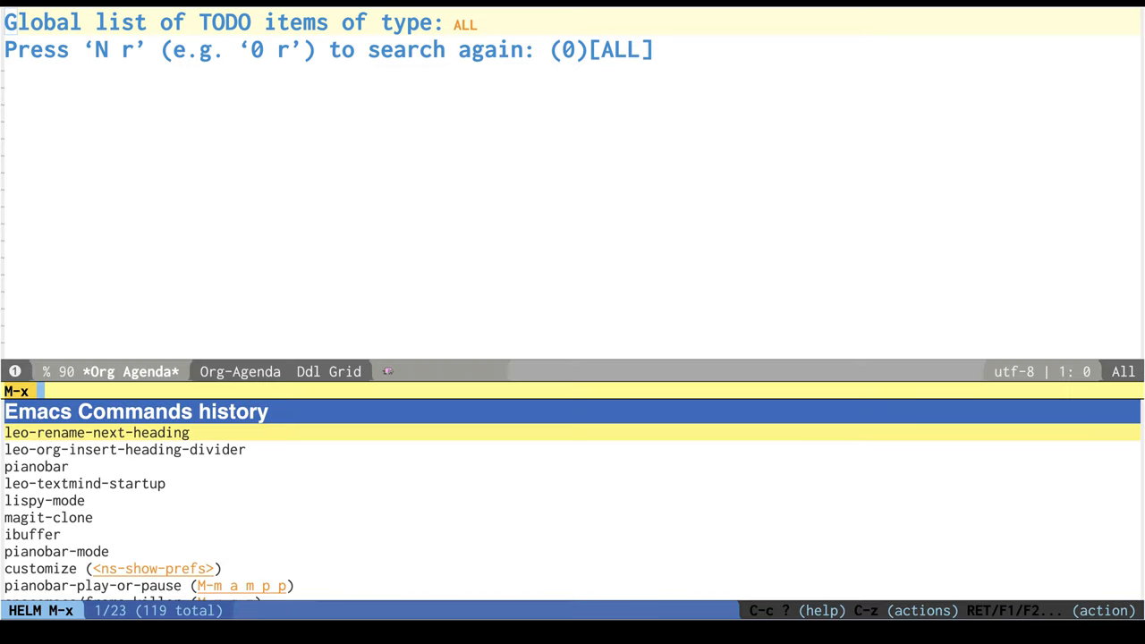
text(leo)
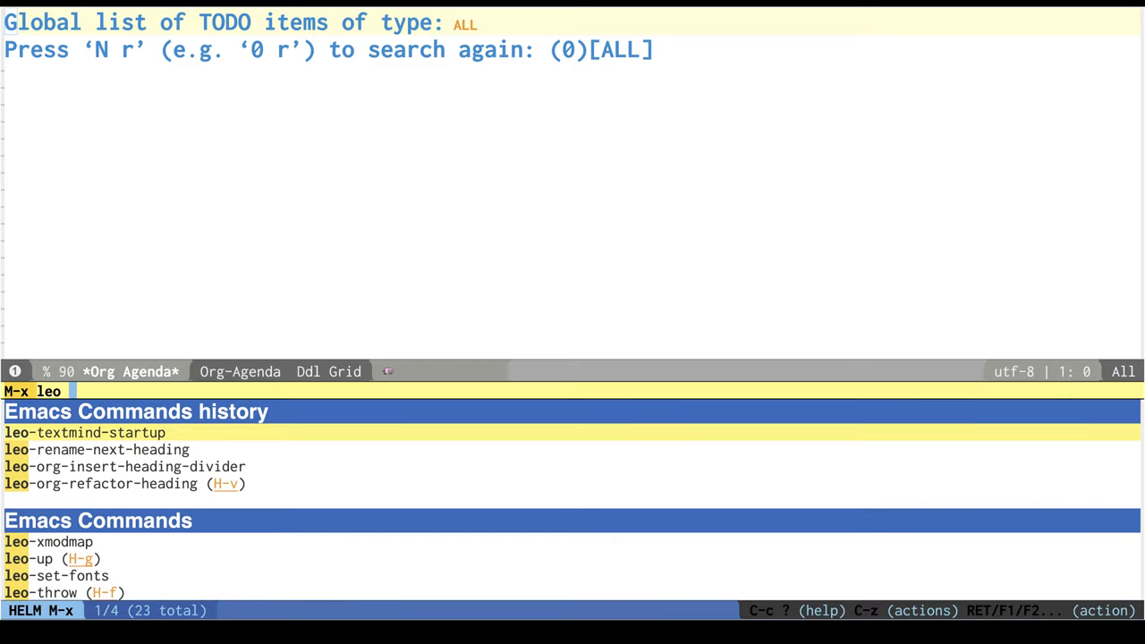
text(scope)
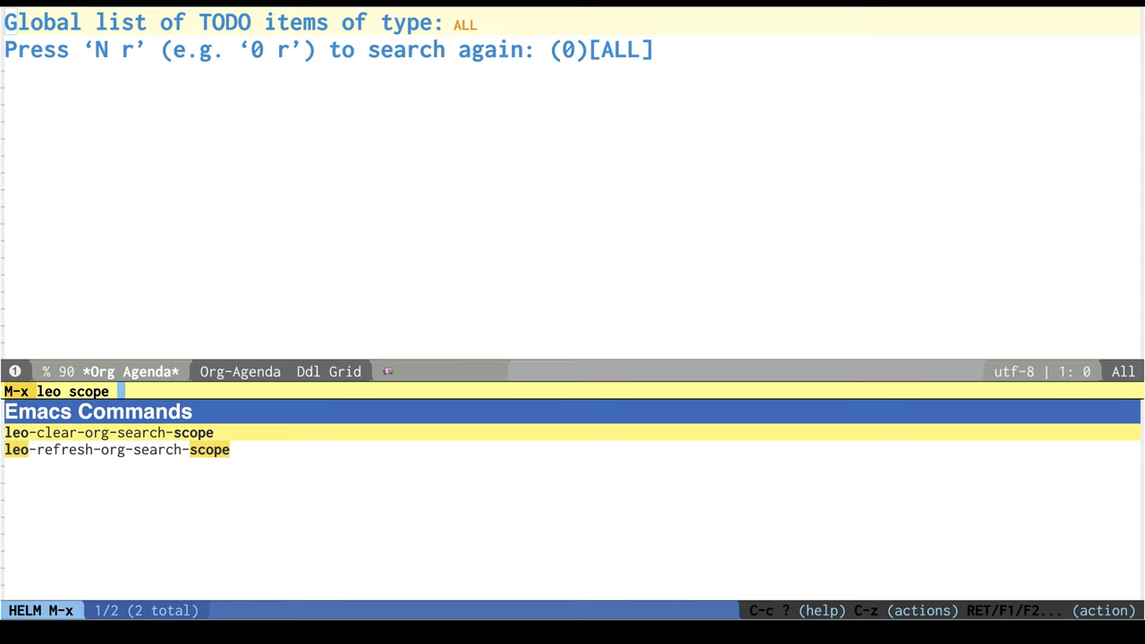
key(Return)
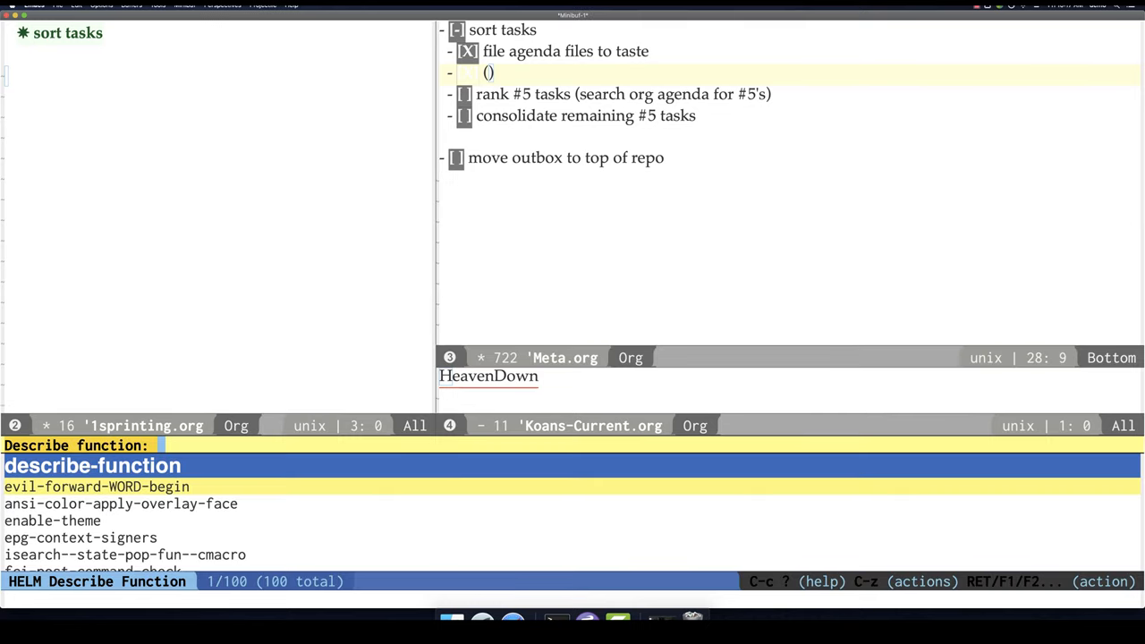
Search Helm Describe Function for 'leo refresh'.
text(leo refresh)
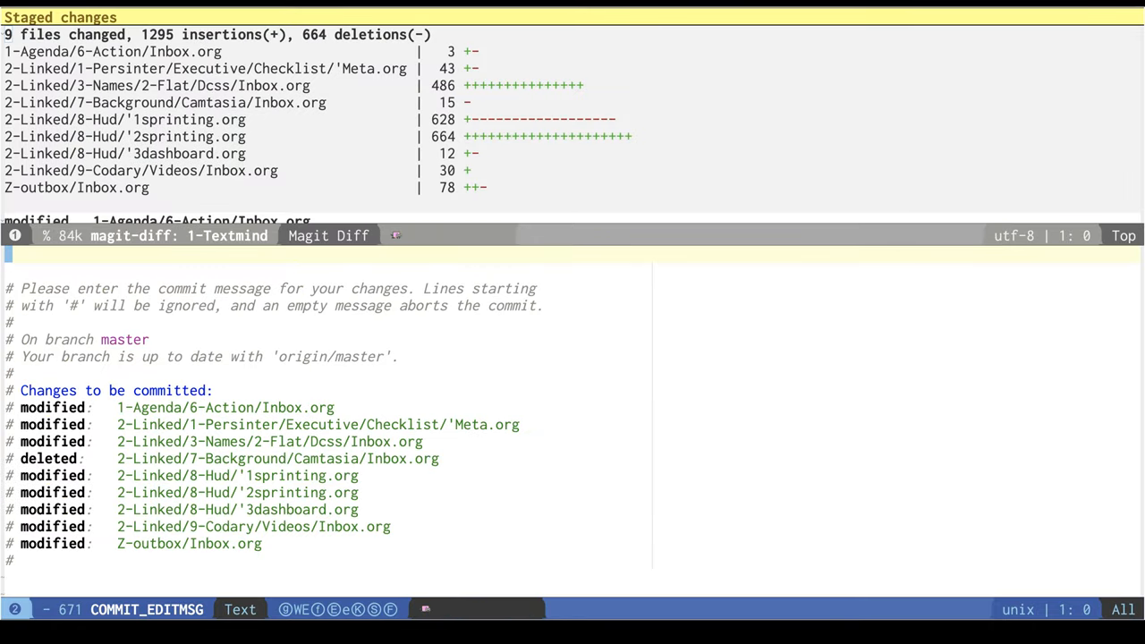
Enter the commit message "proc'd sprinted" for the nine staged Textmind changes.
text(d)
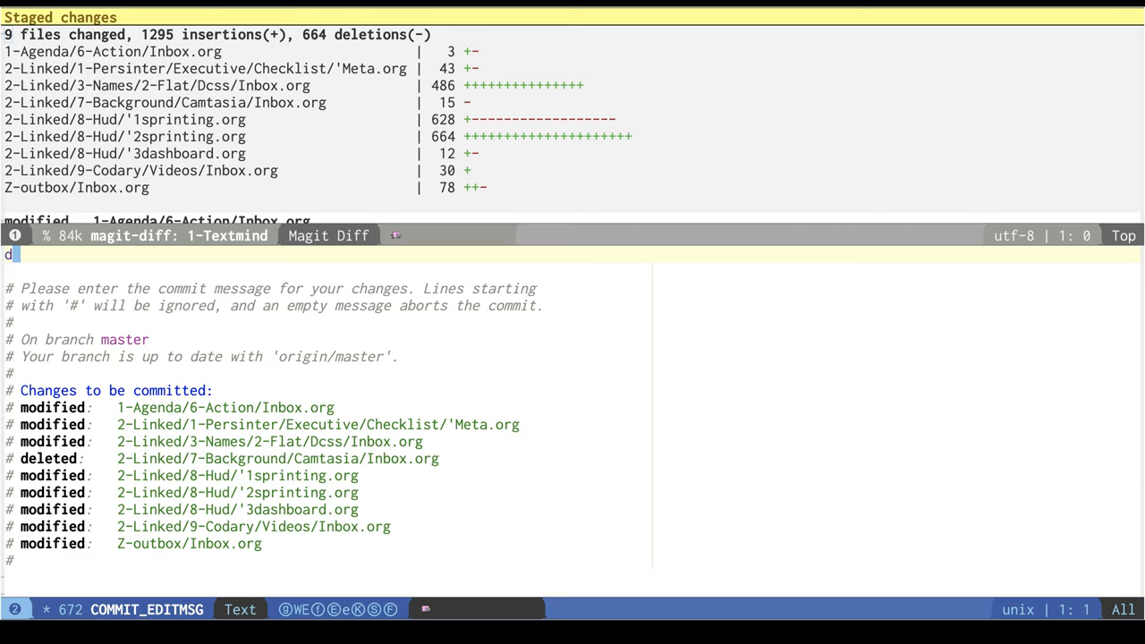
text(proc'd sprinted)
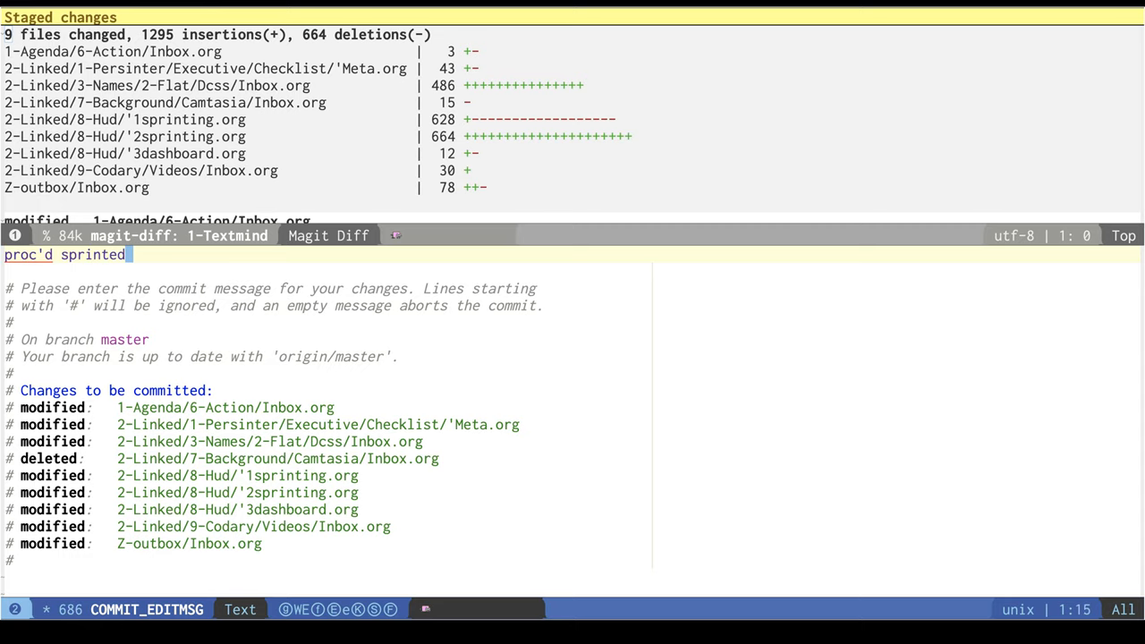